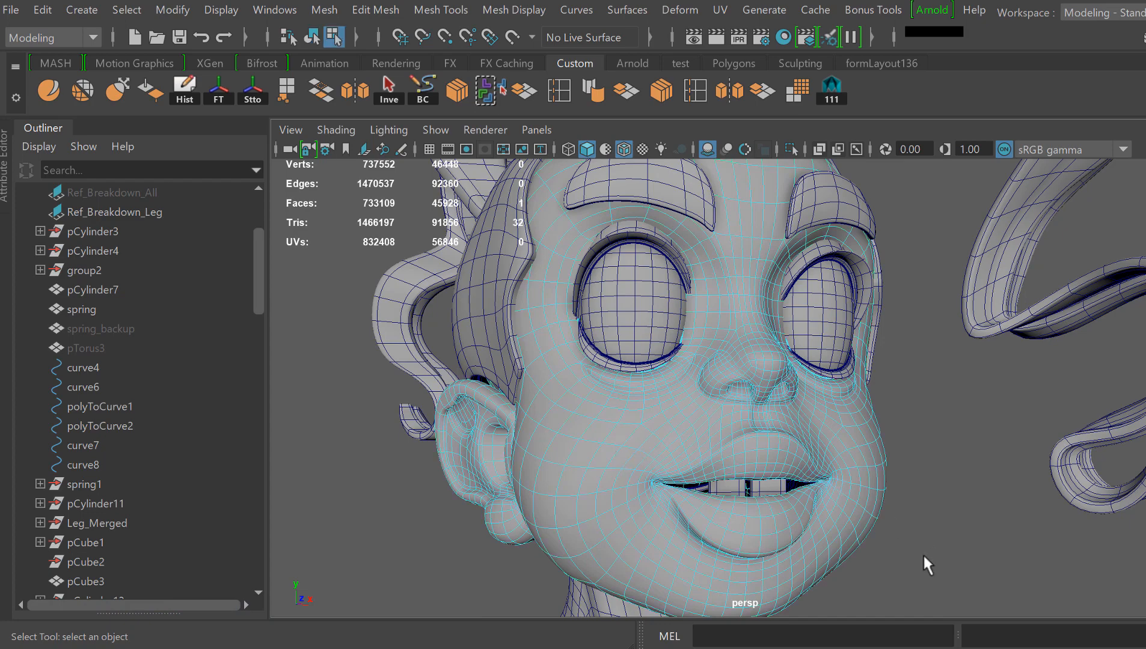
- Pick faces across the character's head and drag-select a patch of cheek faces
left_click(779, 451)
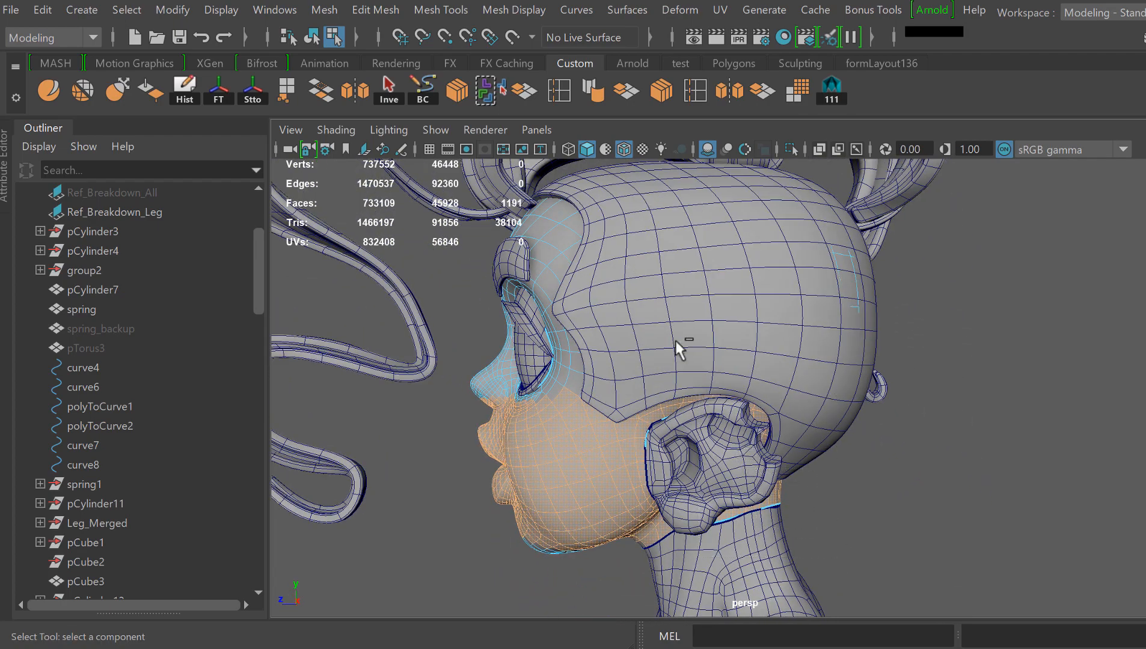
left_click(545, 472)
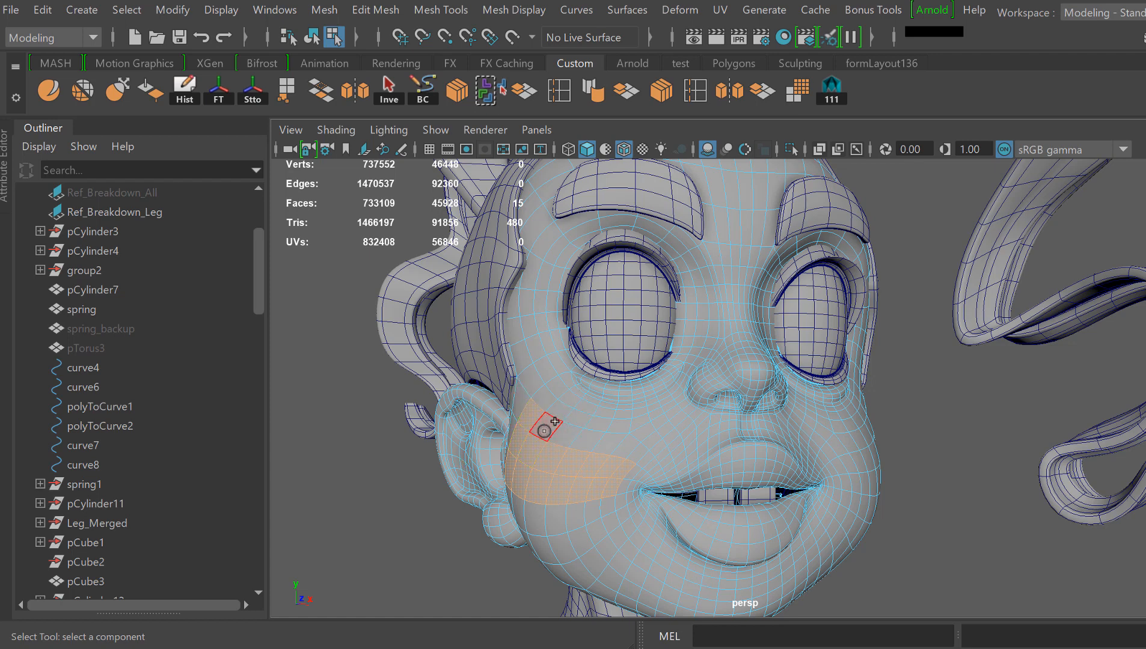
left_click_drag(545, 429, 640, 460)
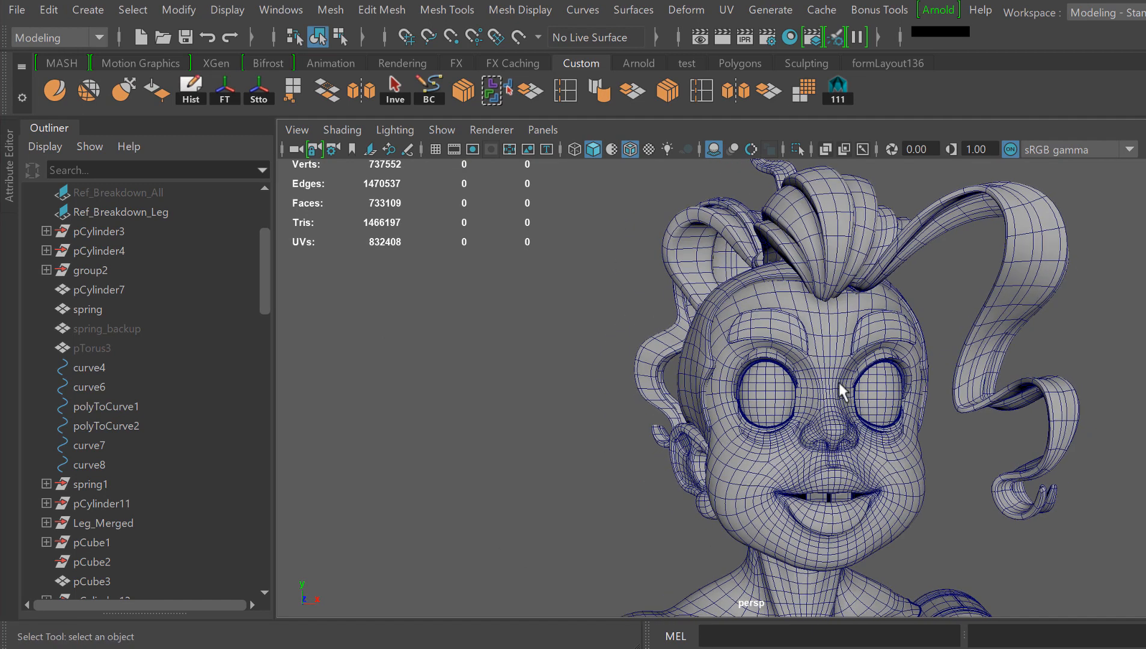
- Isolate the character's eyeball and orbit around it
left_click(764, 396)
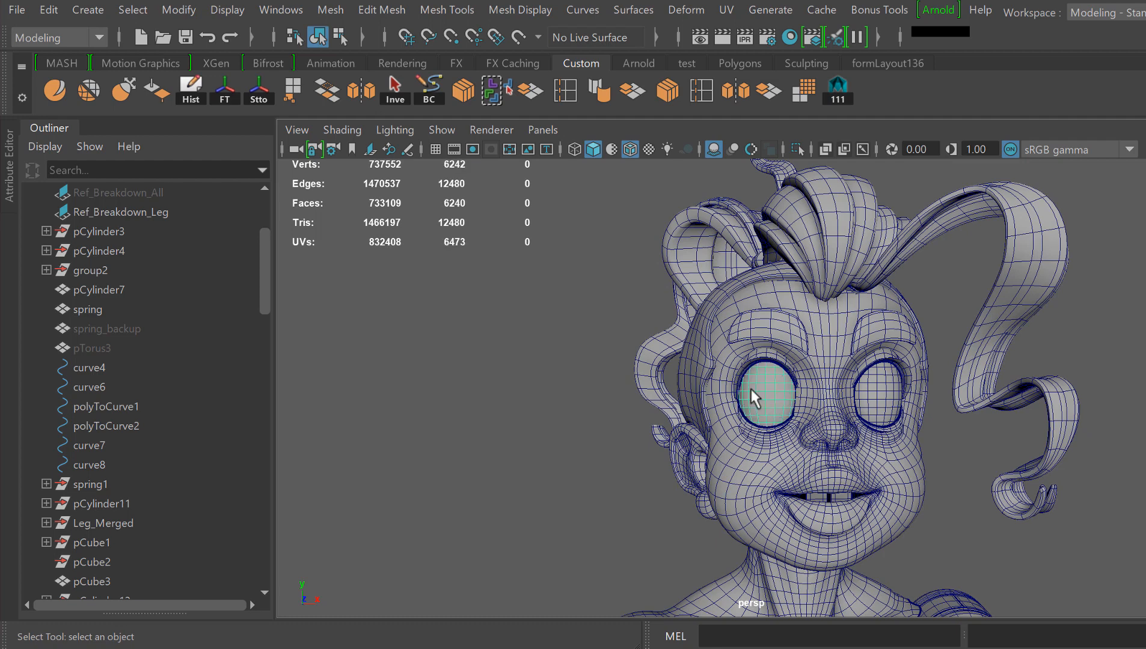
left_click(796, 149)
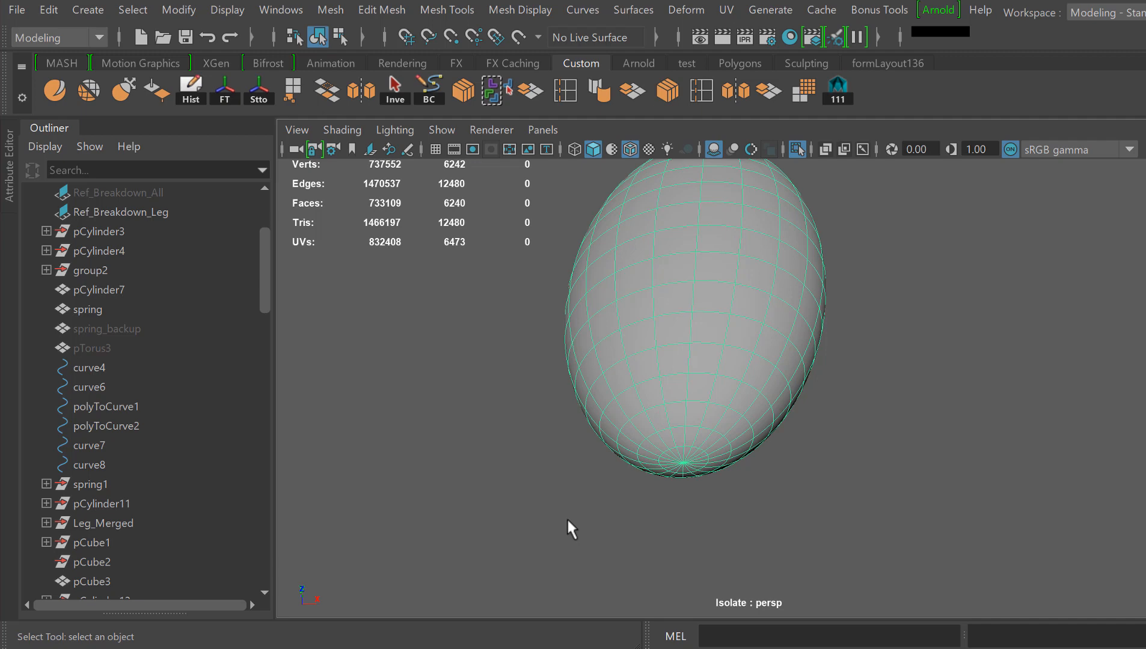
left_click_drag(570, 528, 661, 316)
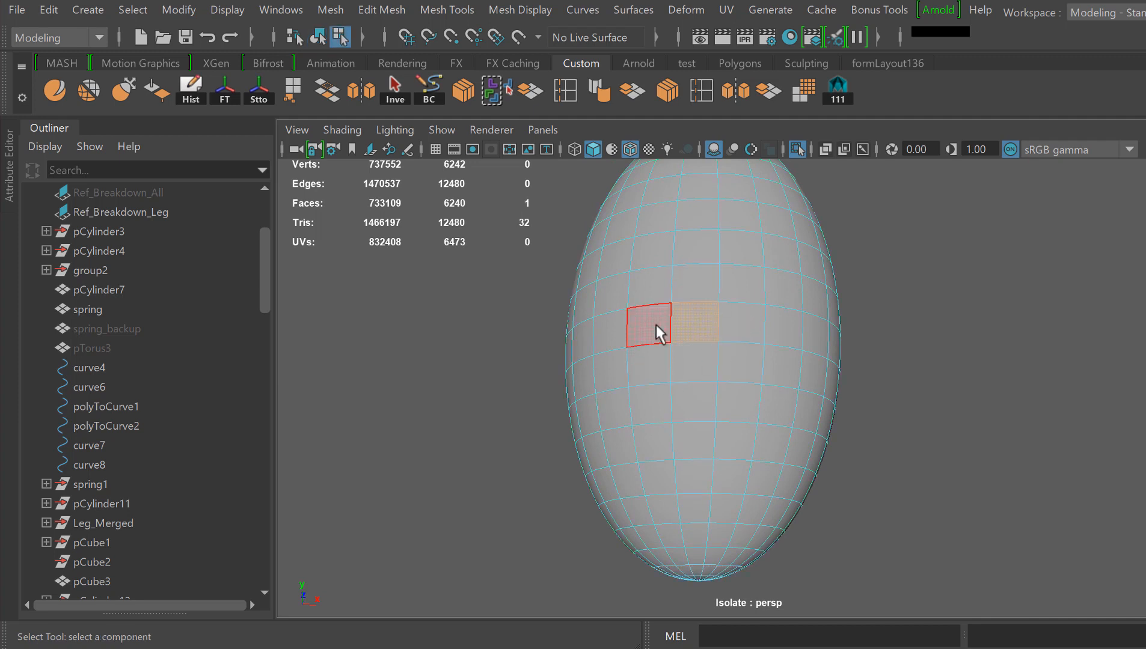
- Pick a single face, a face ring, pole triangles and a face patch on the eyeball
left_click(739, 323)
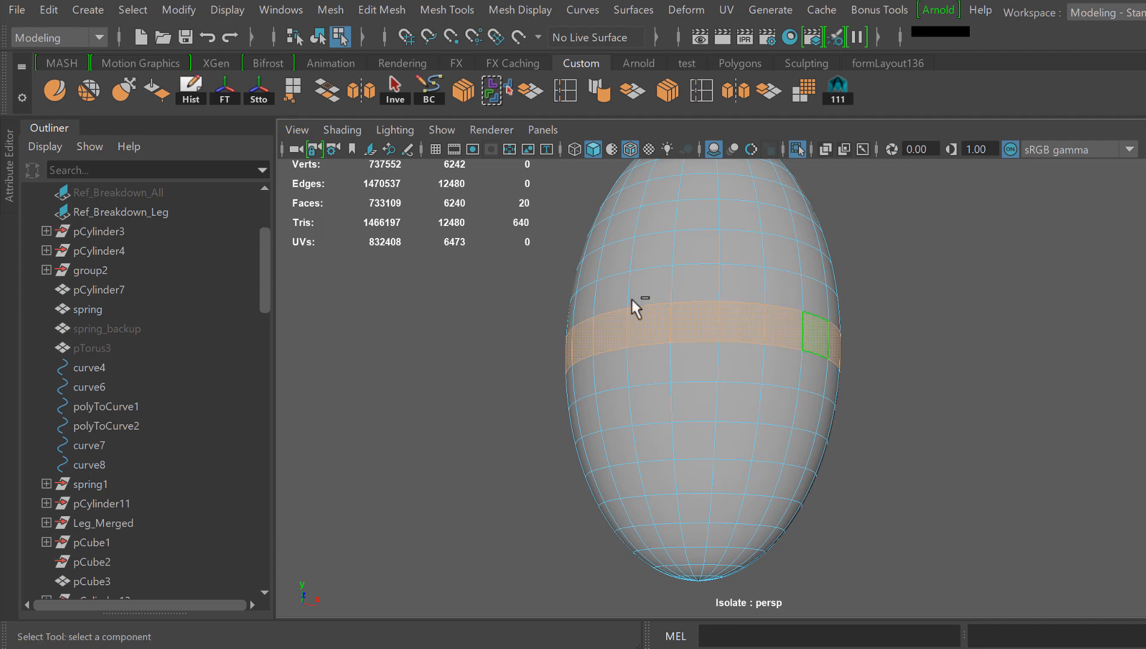
left_click(607, 368)
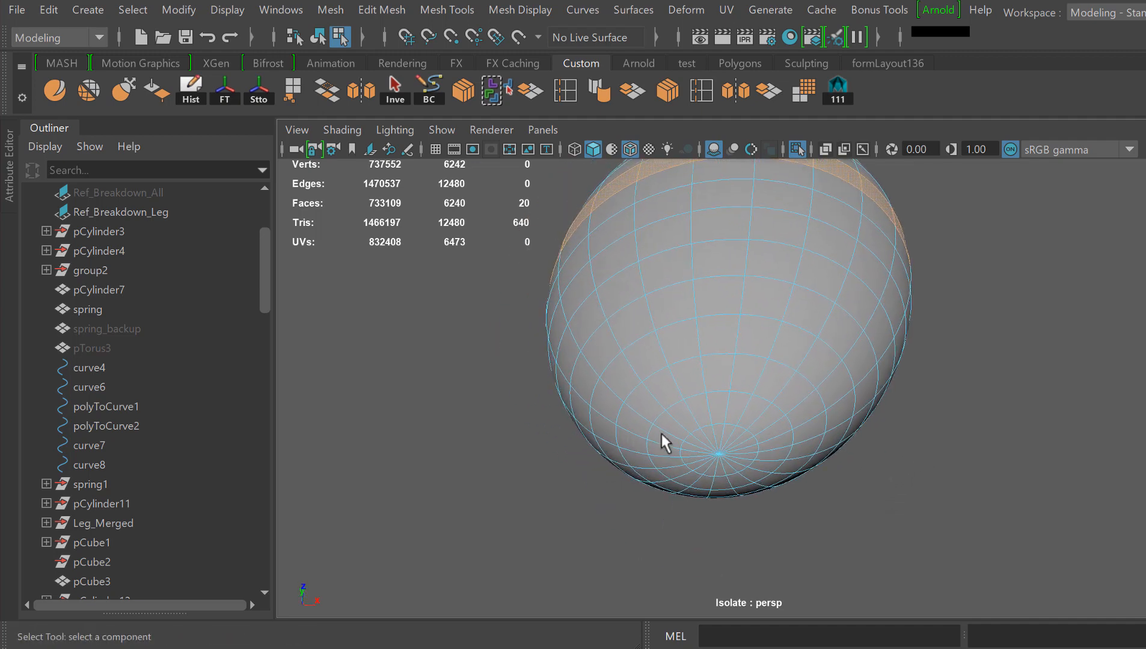
left_click(722, 436)
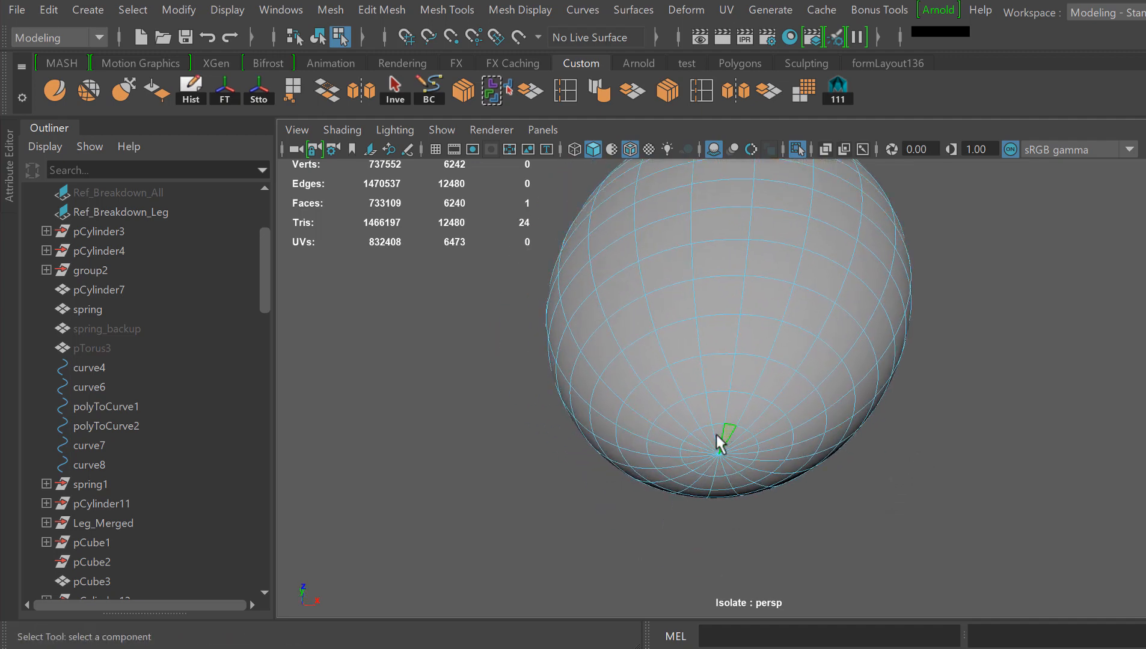
left_click(713, 439)
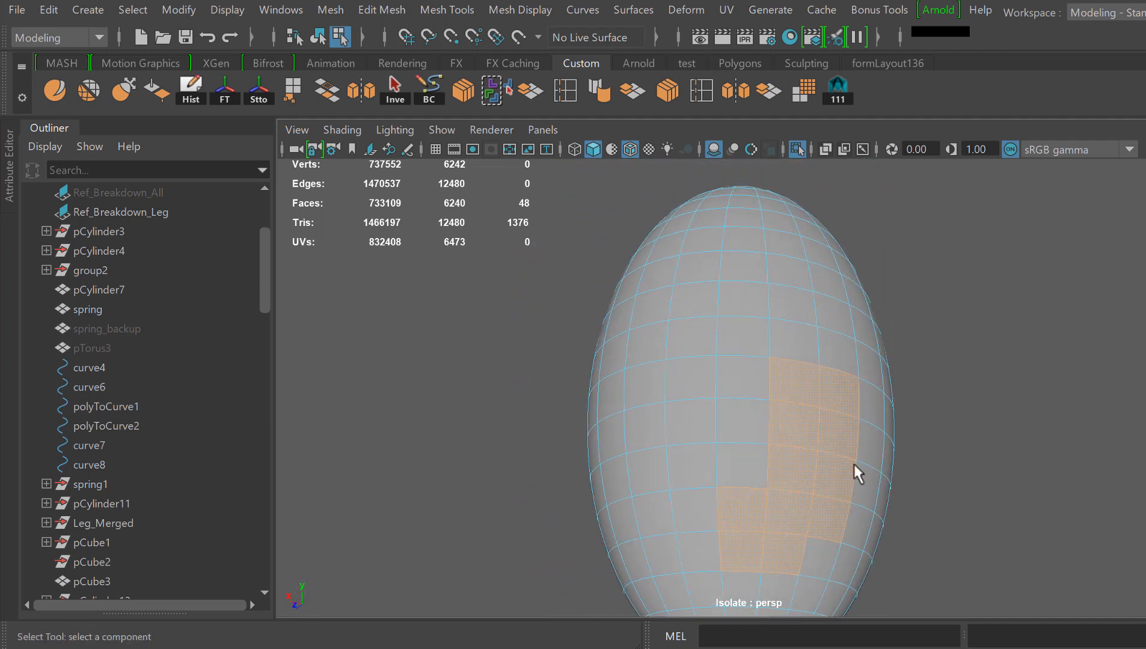
left_click_drag(855, 472, 896, 483)
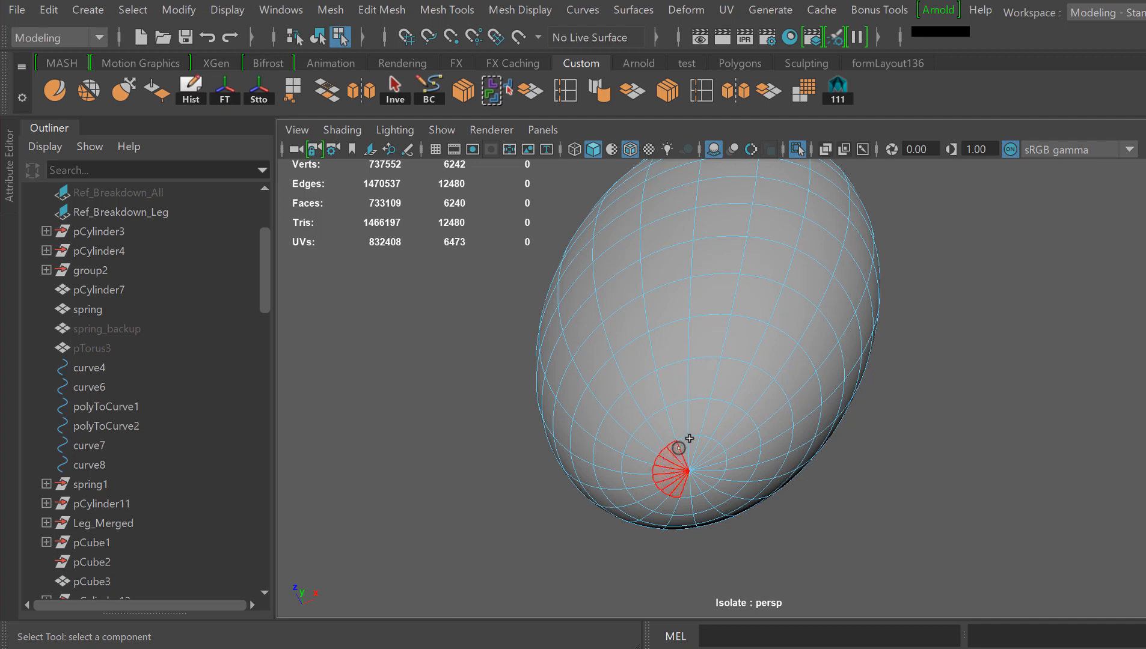
left_click_drag(687, 439, 716, 468)
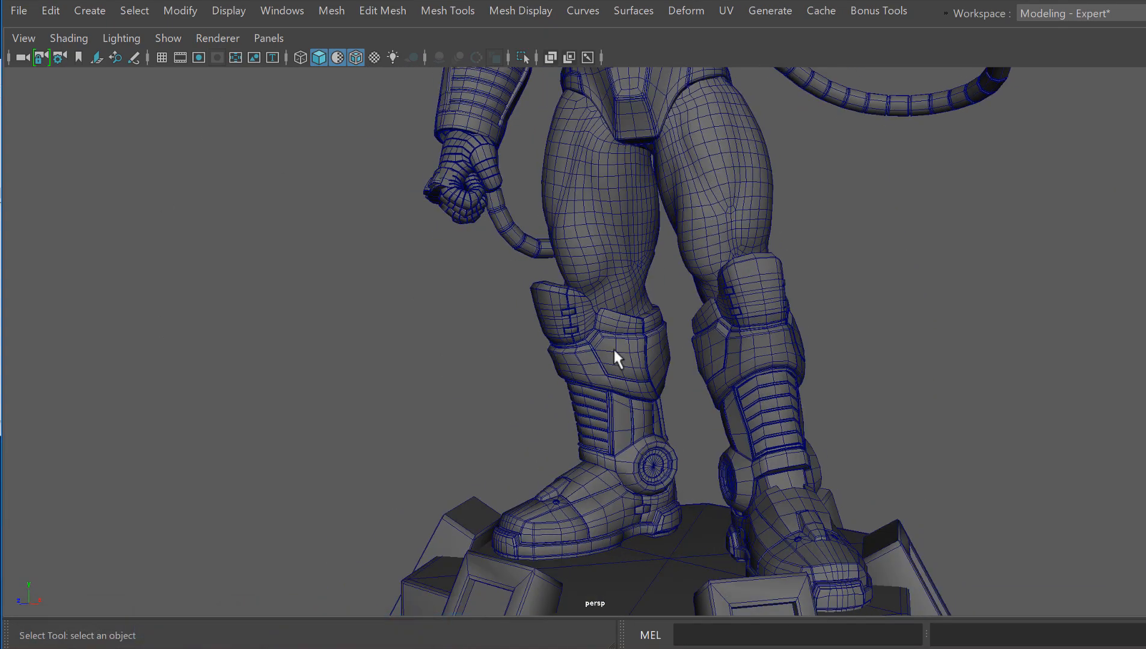
- Isolate the knee armour, enter face mode, and save the Whole face selection preference
left_click(521, 58)
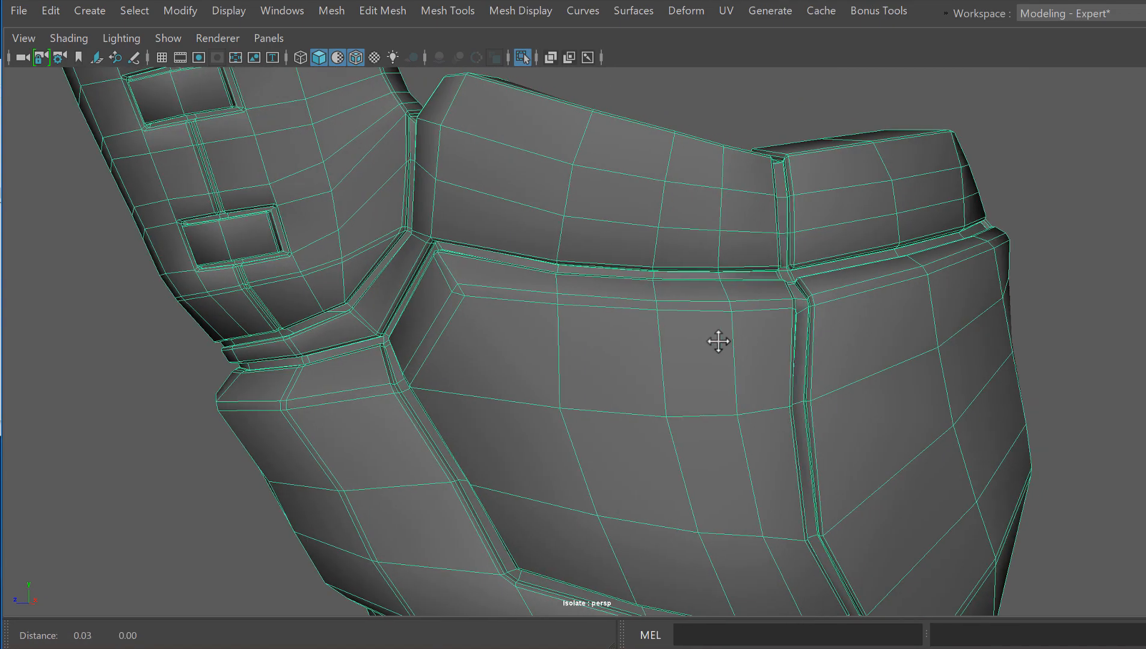
left_click_drag(718, 340, 752, 368)
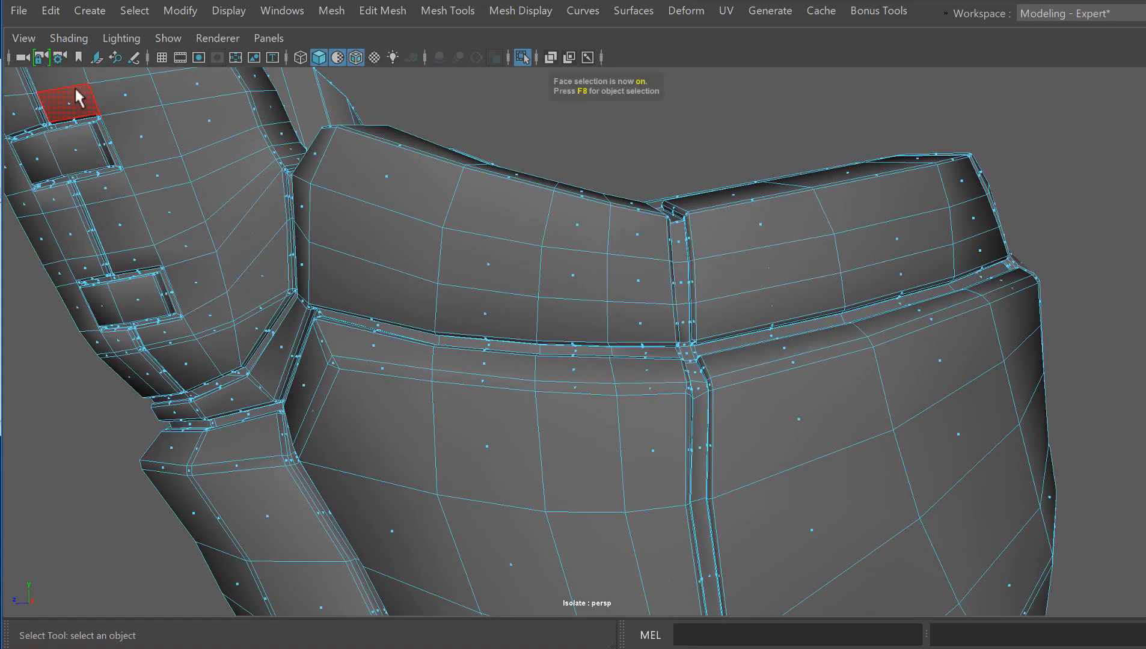
left_click(282, 11)
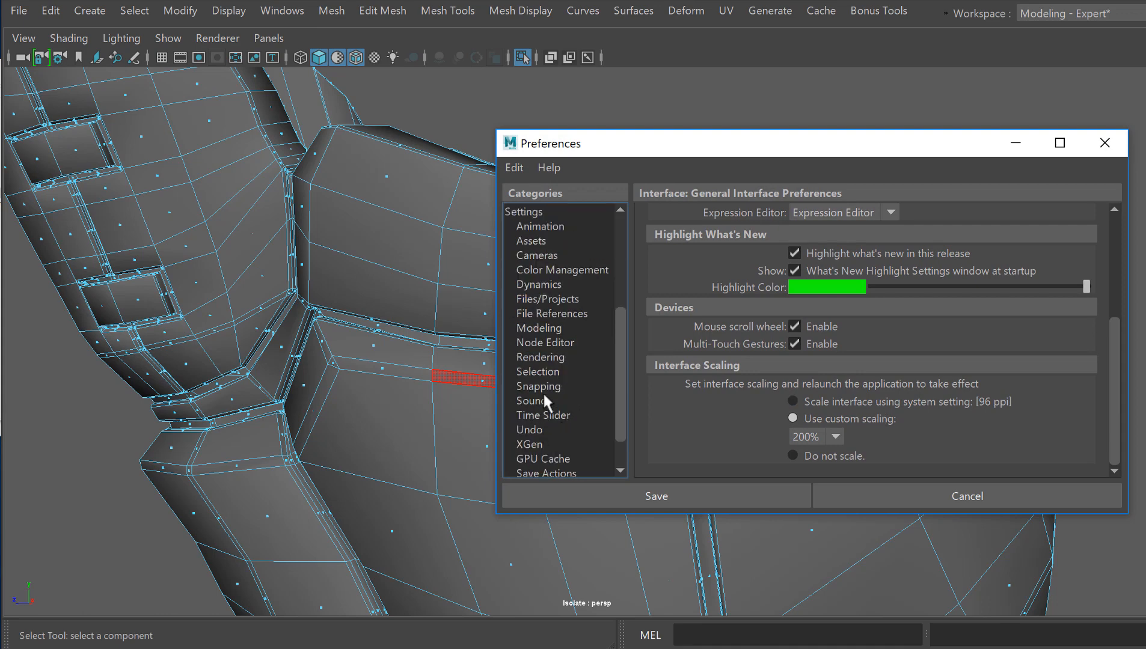
left_click(538, 371)
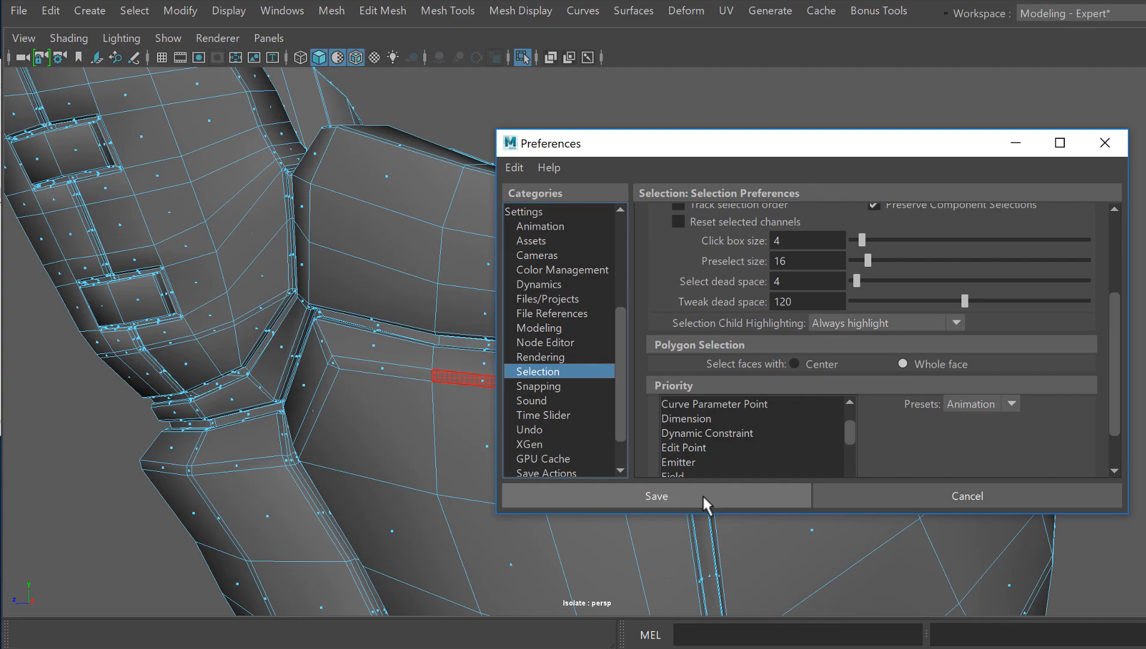
left_click(655, 496)
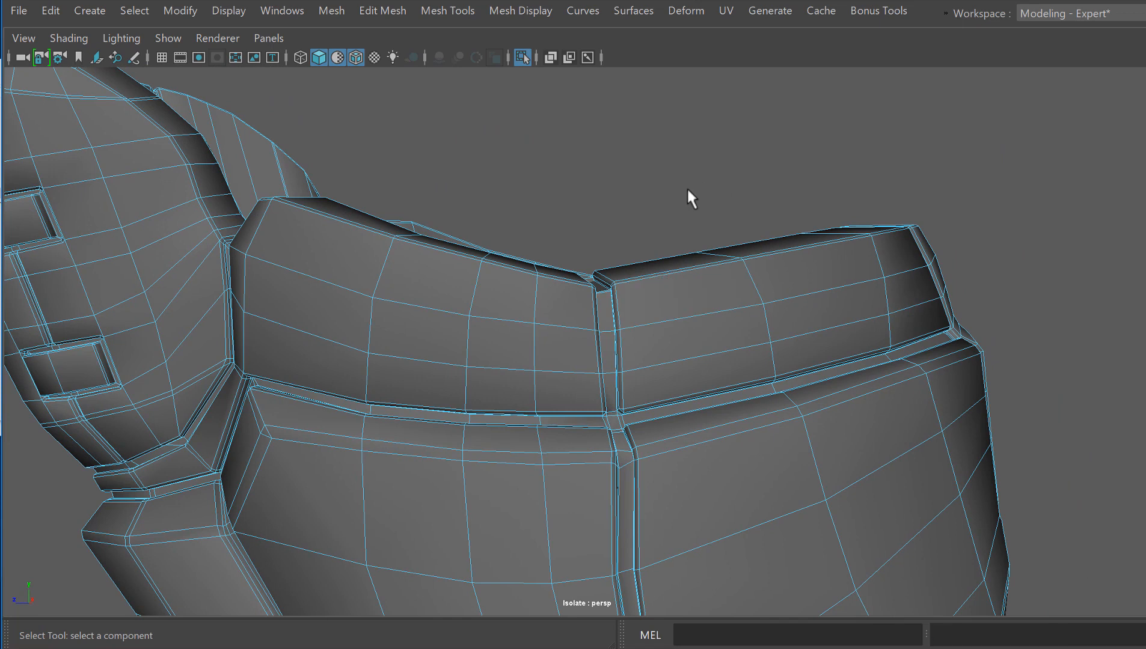
left_click_drag(691, 198, 736, 283)
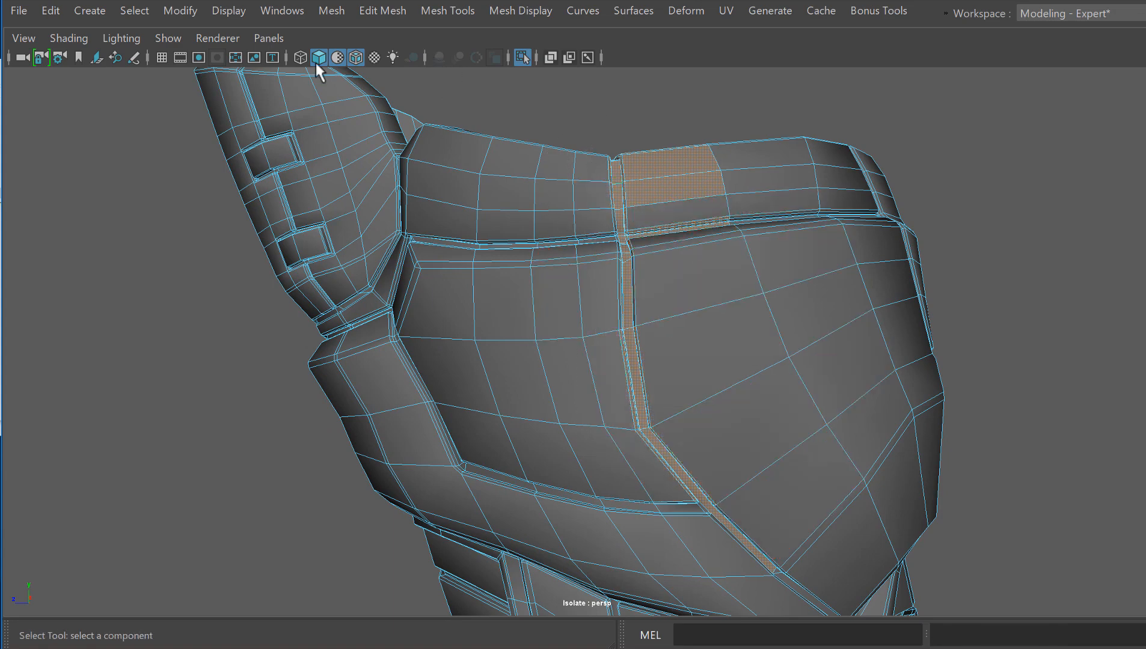
left_click(690, 365)
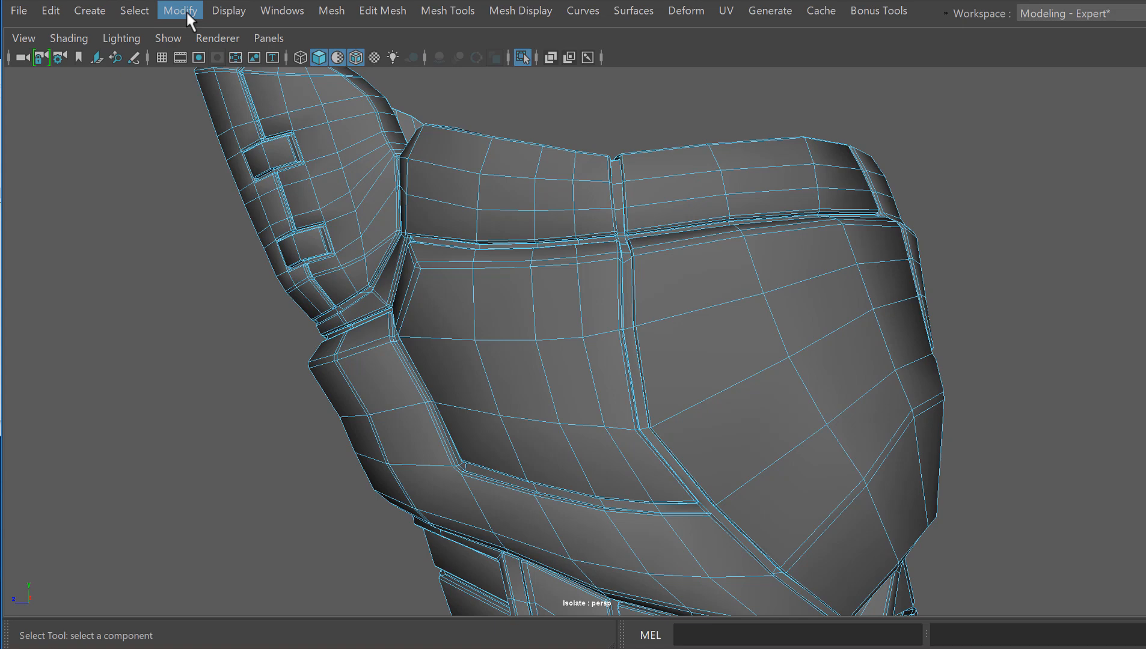
- Open Maya Preferences and scroll to the Selection category
left_click(282, 11)
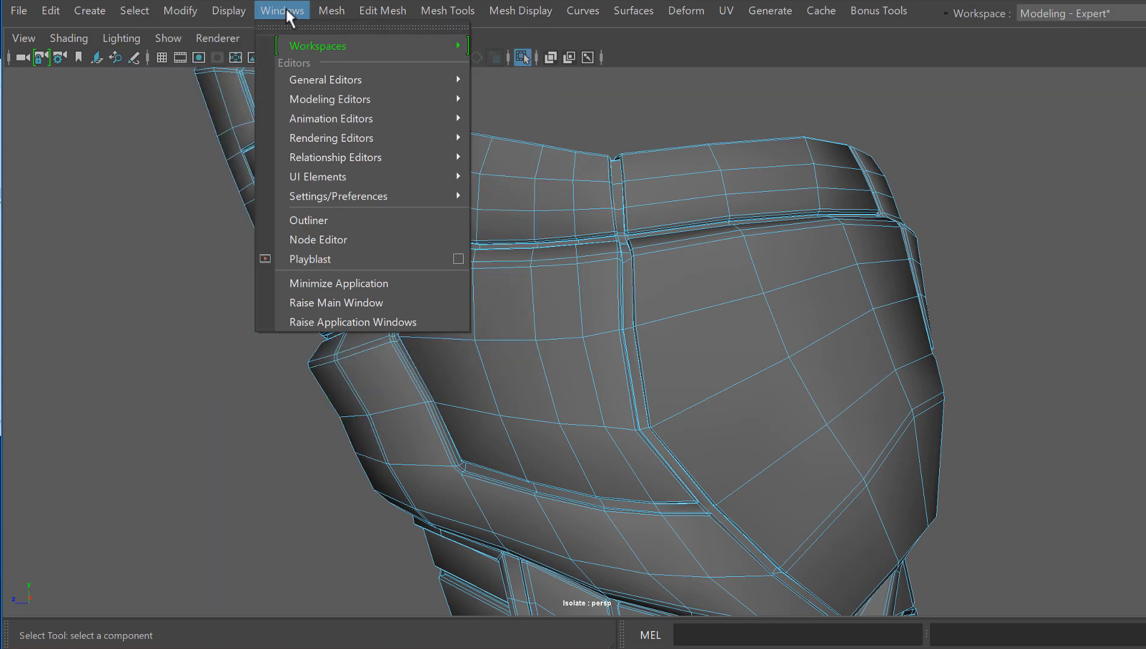
mouse_move(339, 196)
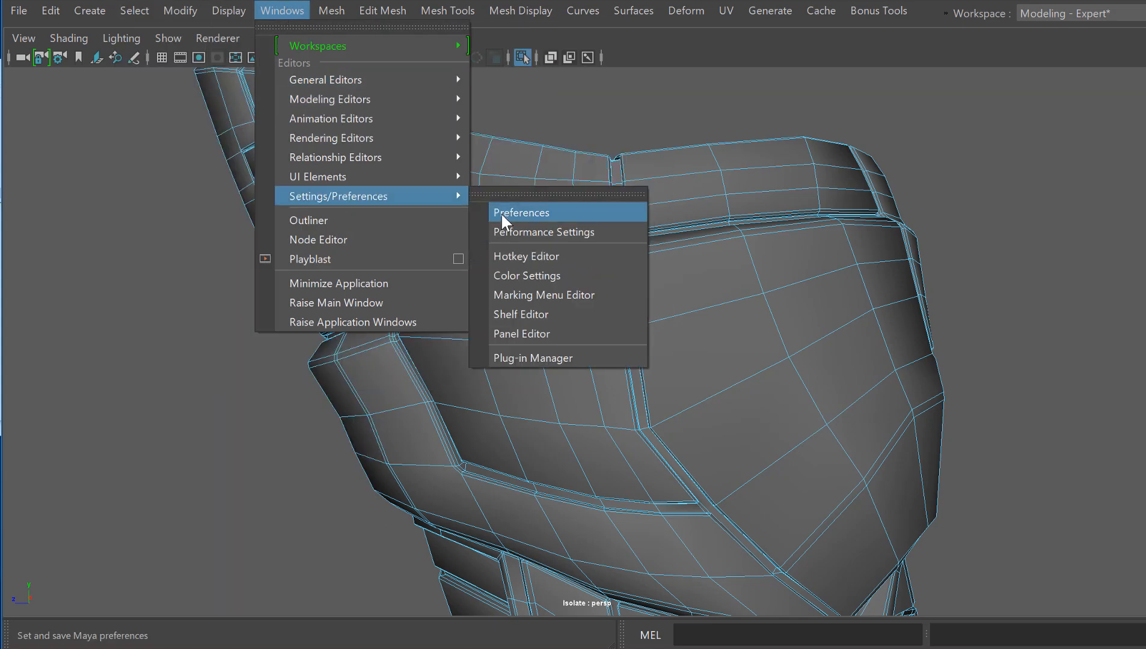
left_click(522, 212)
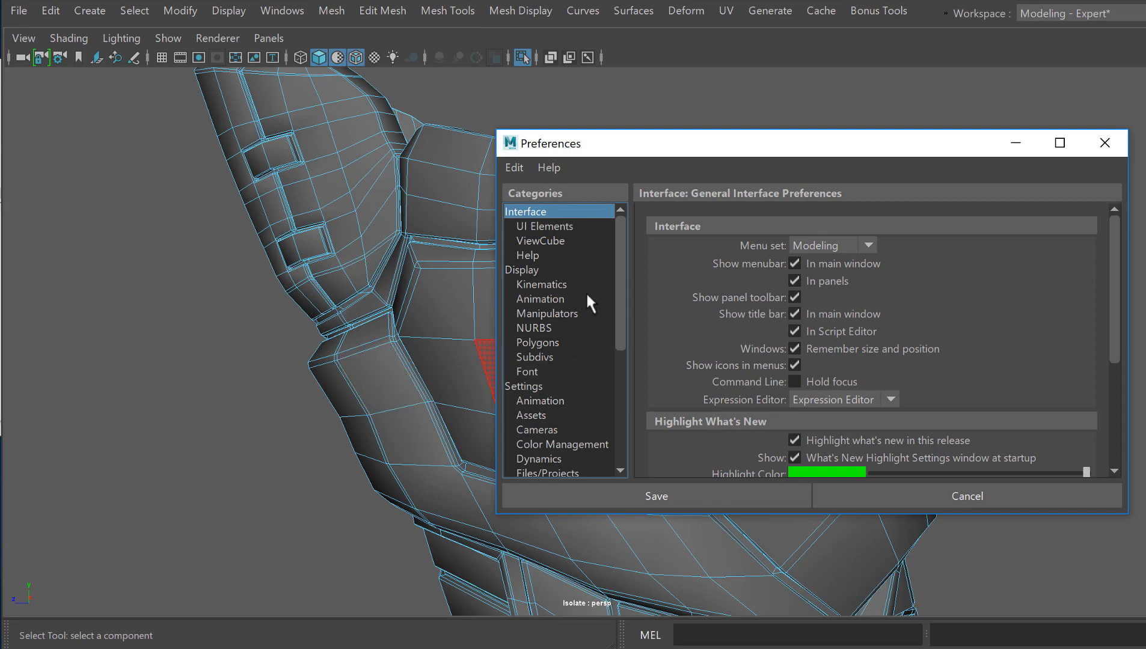
scroll("down", 3)
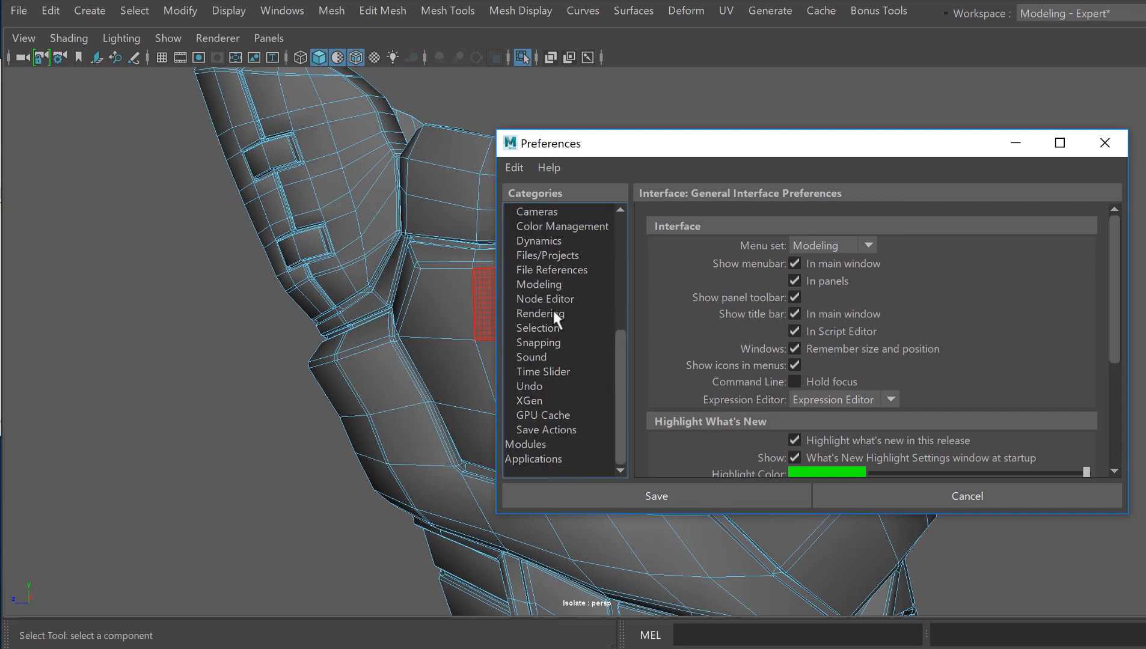
left_click(539, 327)
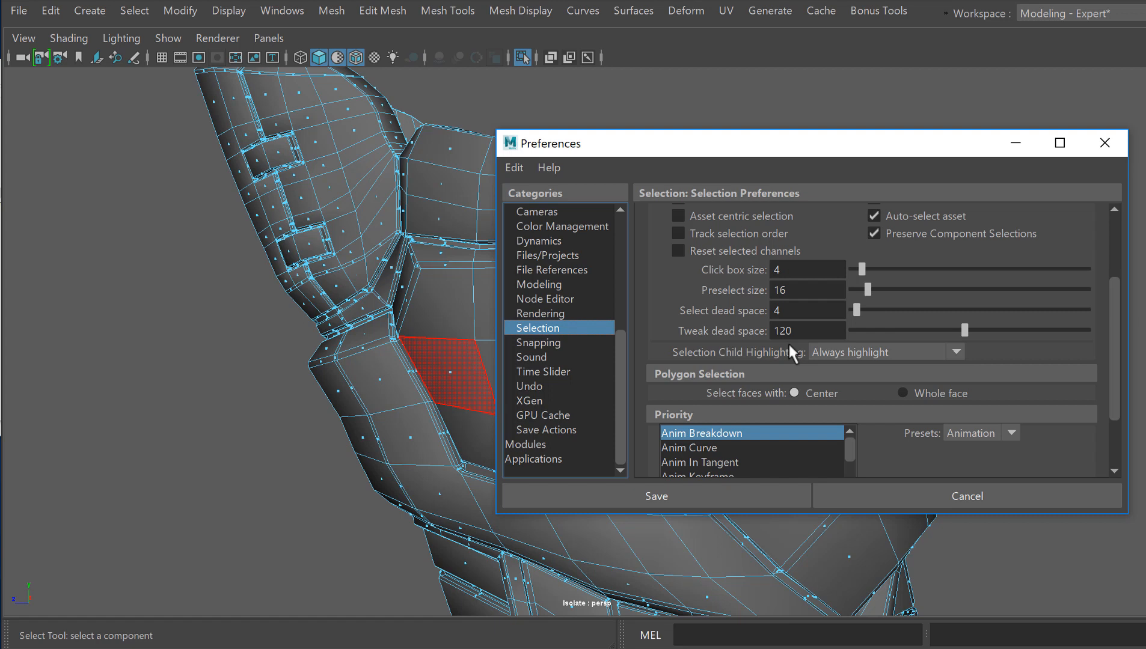
mouse_move(796, 409)
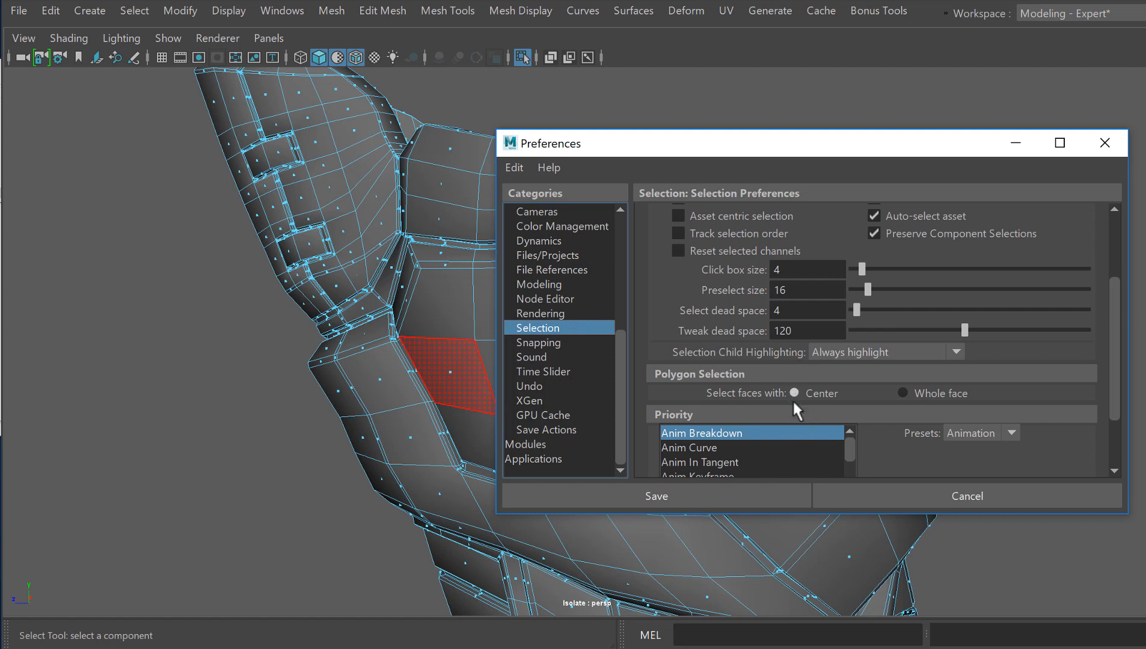
mouse_move(776, 393)
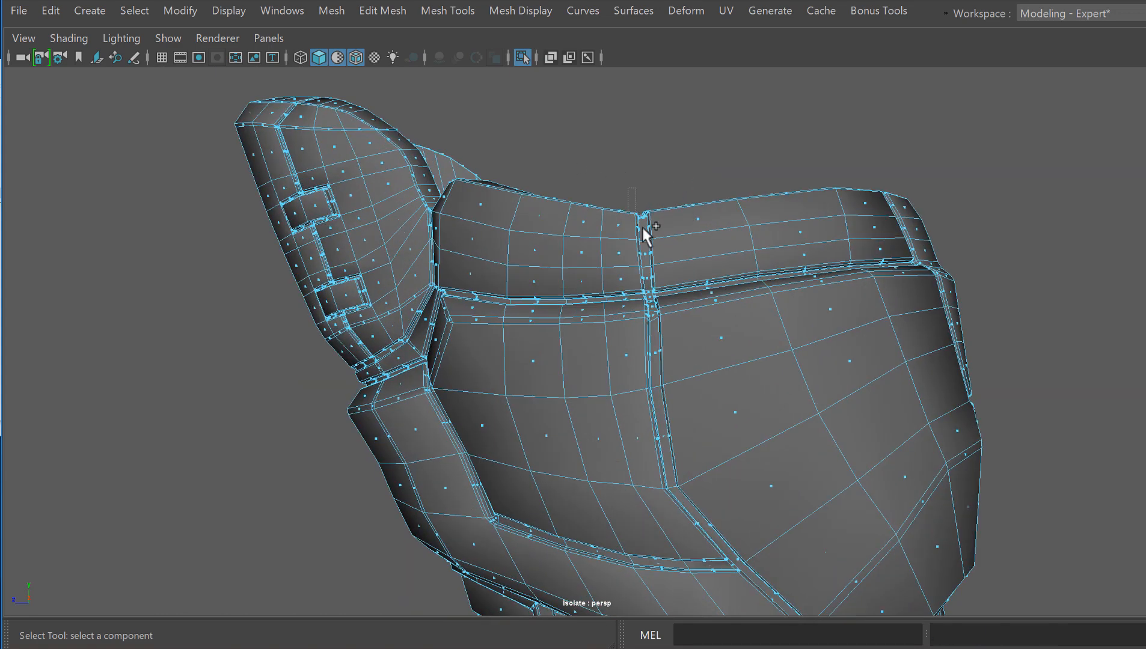
- Click the seam face centres to select the thin vertical strip on the knee armour
left_click(616, 256)
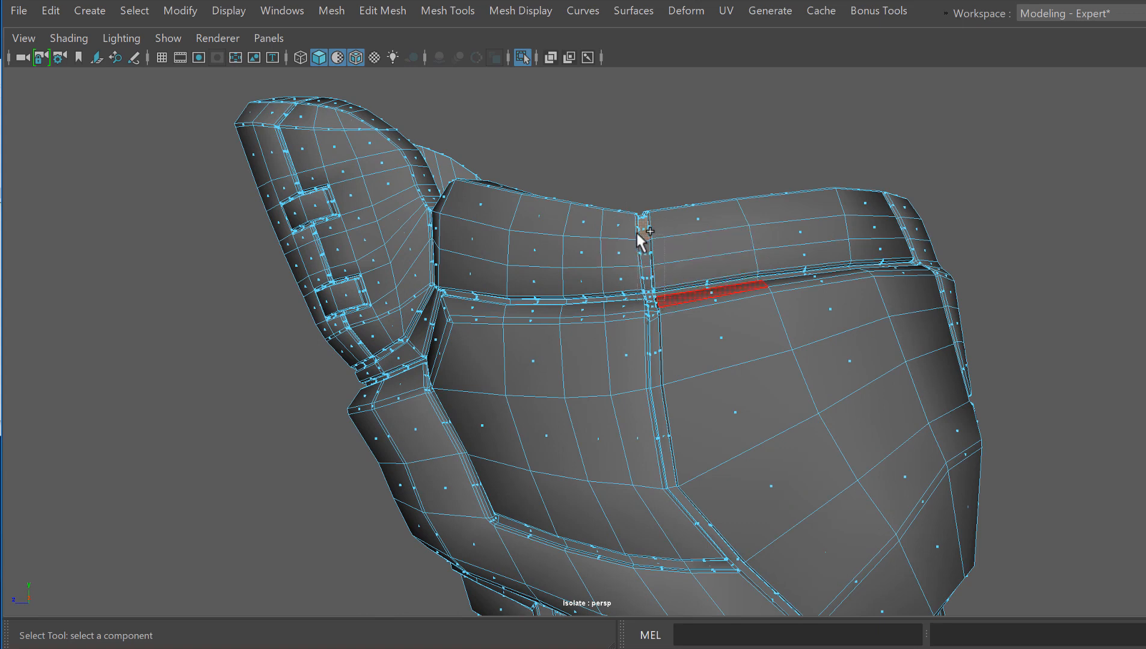
left_click(657, 344)
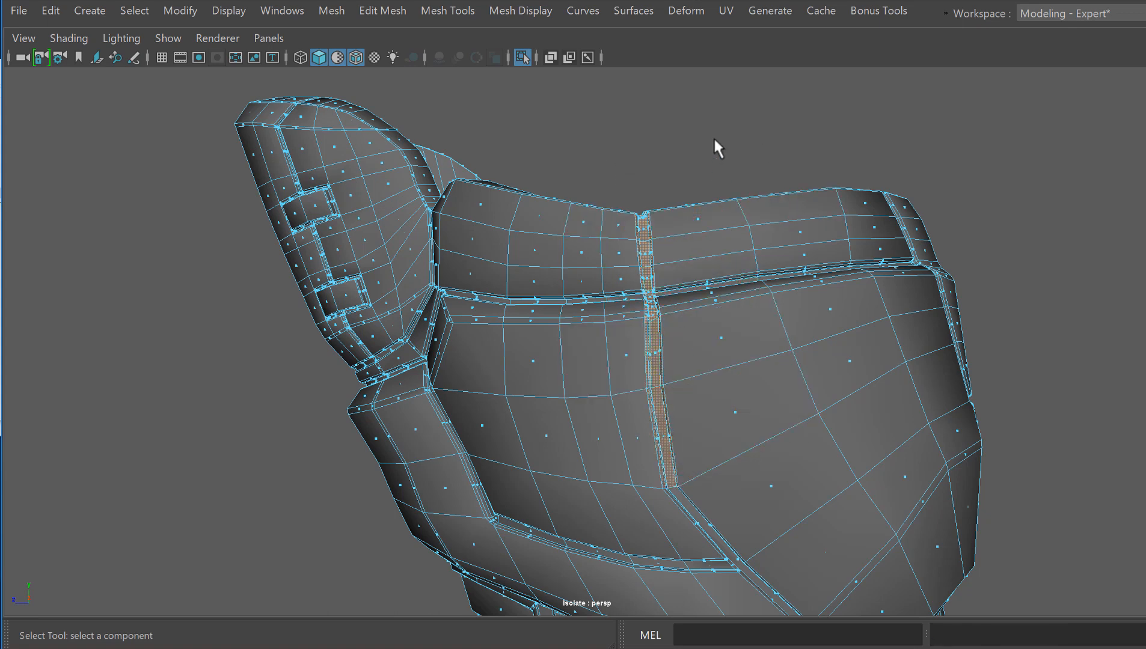
left_click(702, 213)
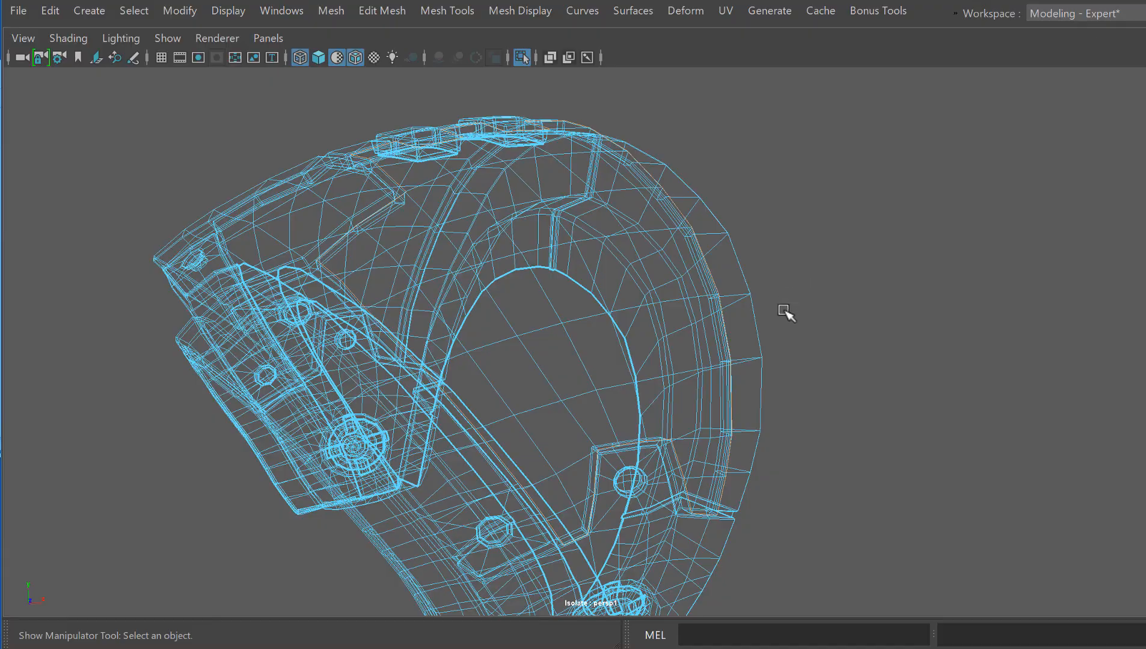
- Select the perimeter edges of the helmet's raised panels and inspect them from several angles
left_click_drag(785, 314, 811, 324)
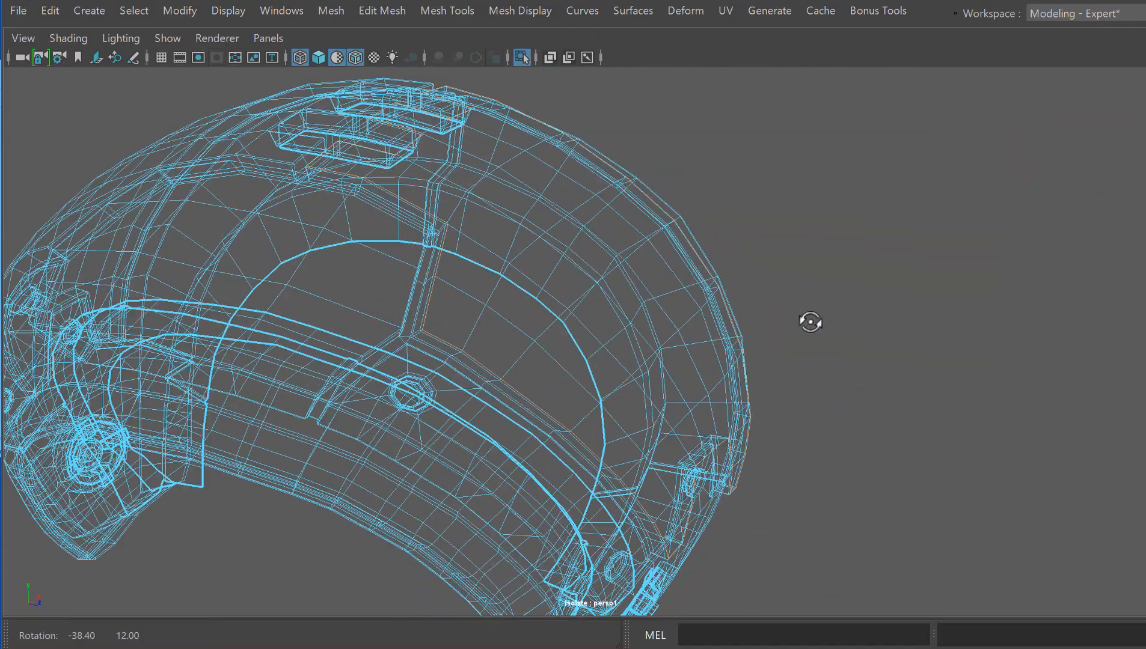
left_click(318, 57)
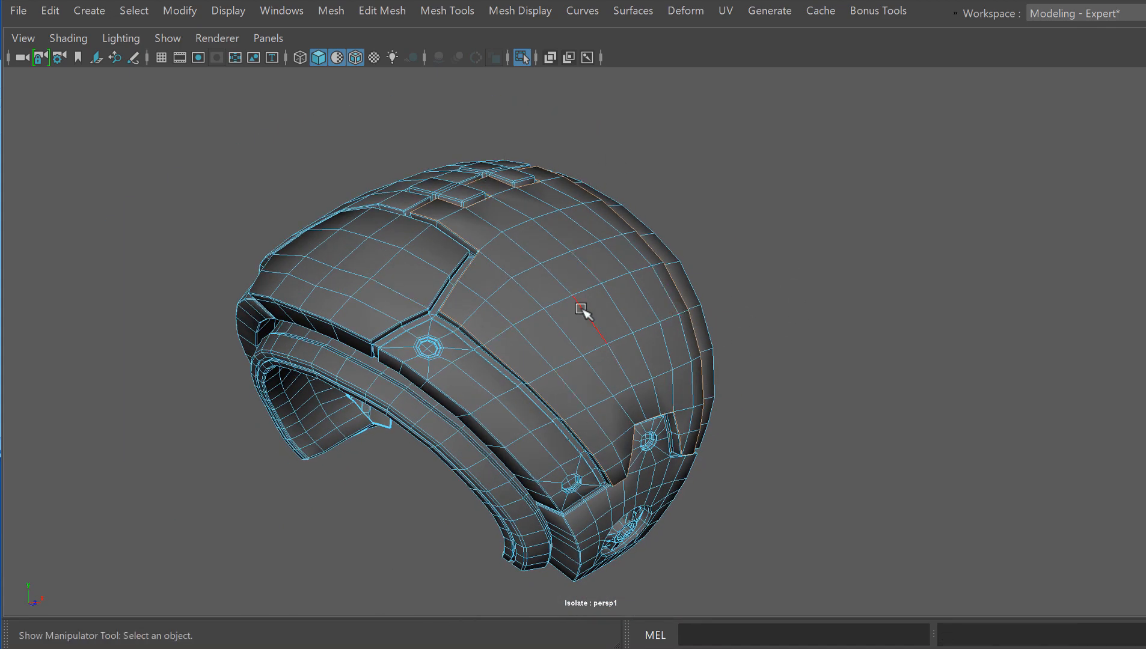
mouse_move(737, 156)
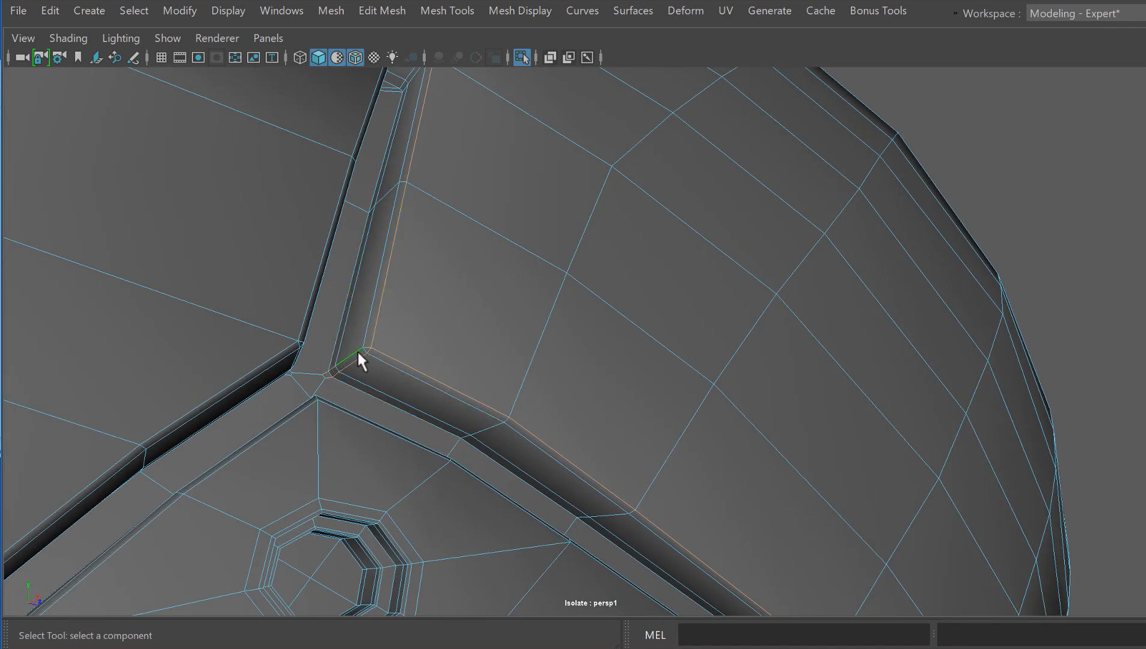
left_click_drag(359, 359, 448, 372)
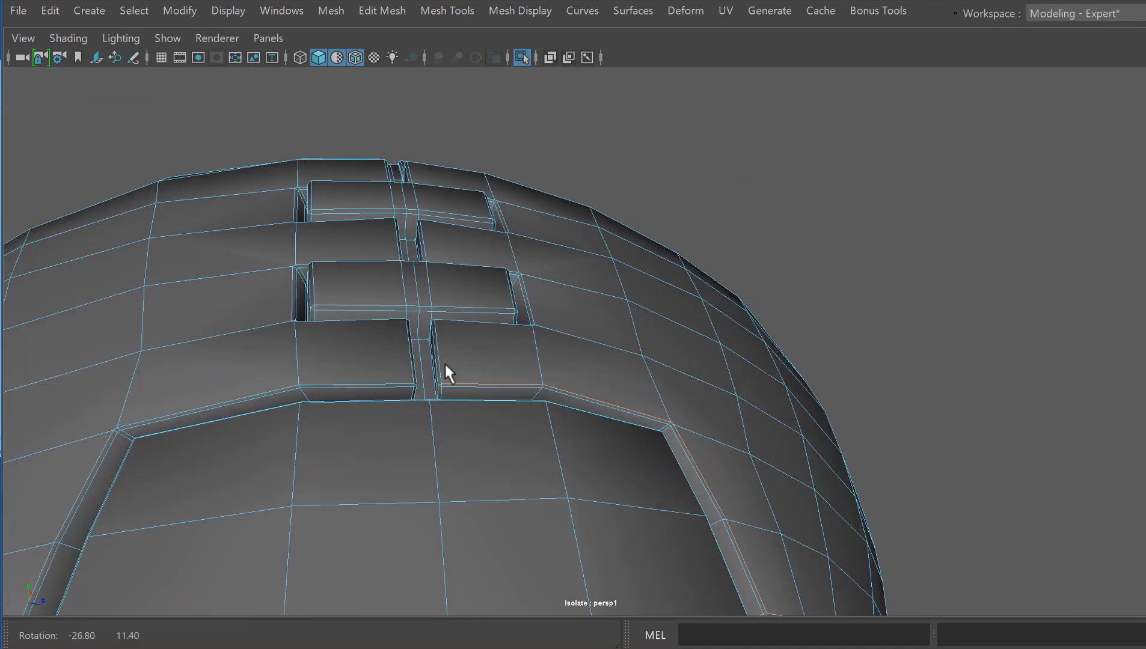
left_click_drag(448, 372, 478, 369)
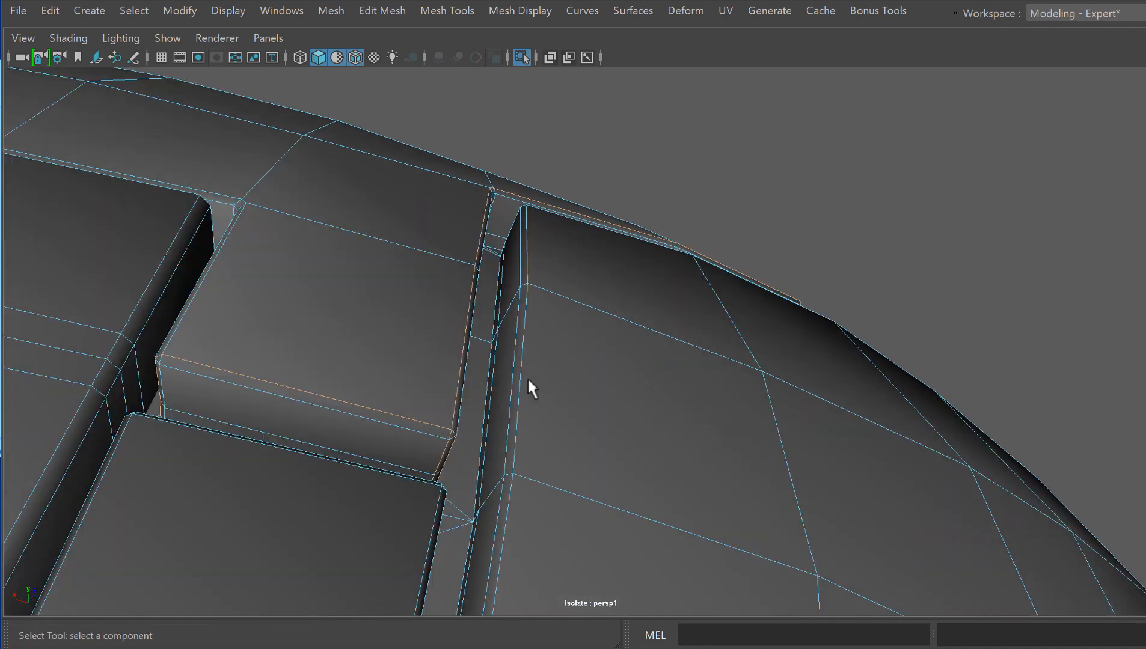
left_click_drag(532, 388, 428, 474)
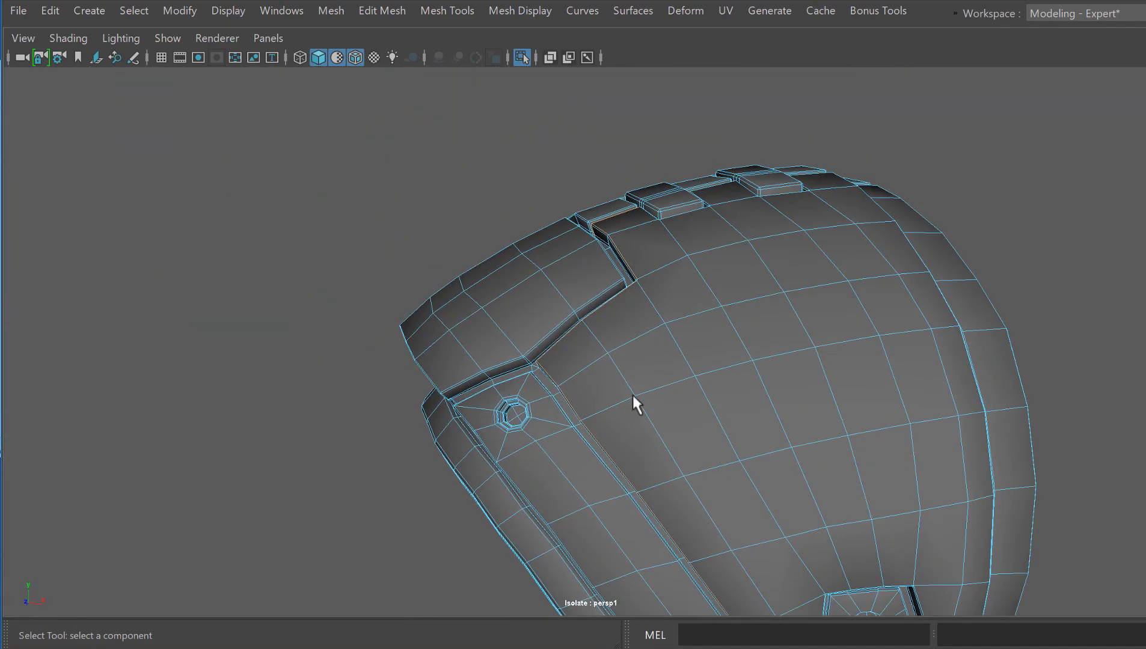
left_click_drag(636, 404, 559, 430)
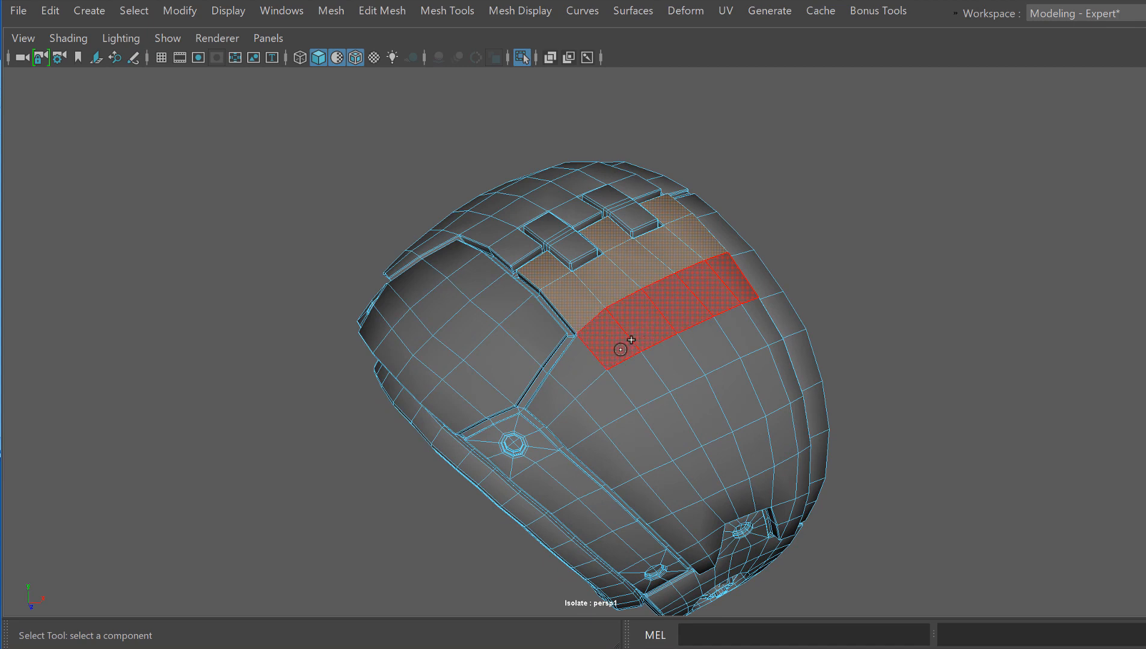
- Drag-select a wide face region on the helmet shell and bring up its marking menu
left_click_drag(624, 348, 767, 336)
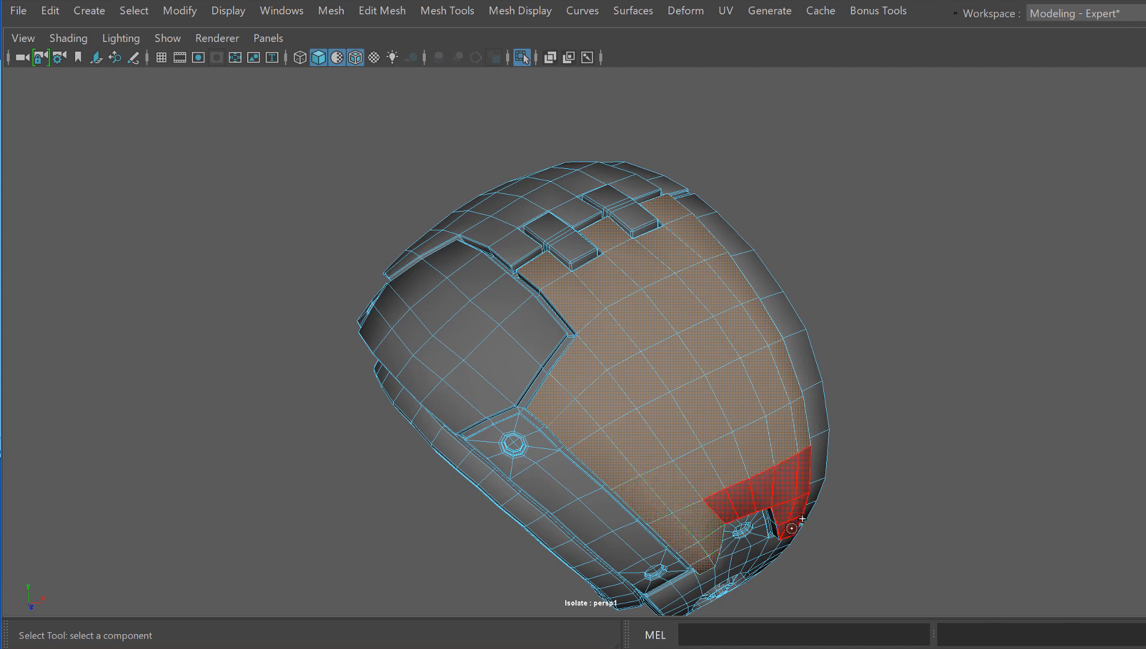
left_click(667, 358)
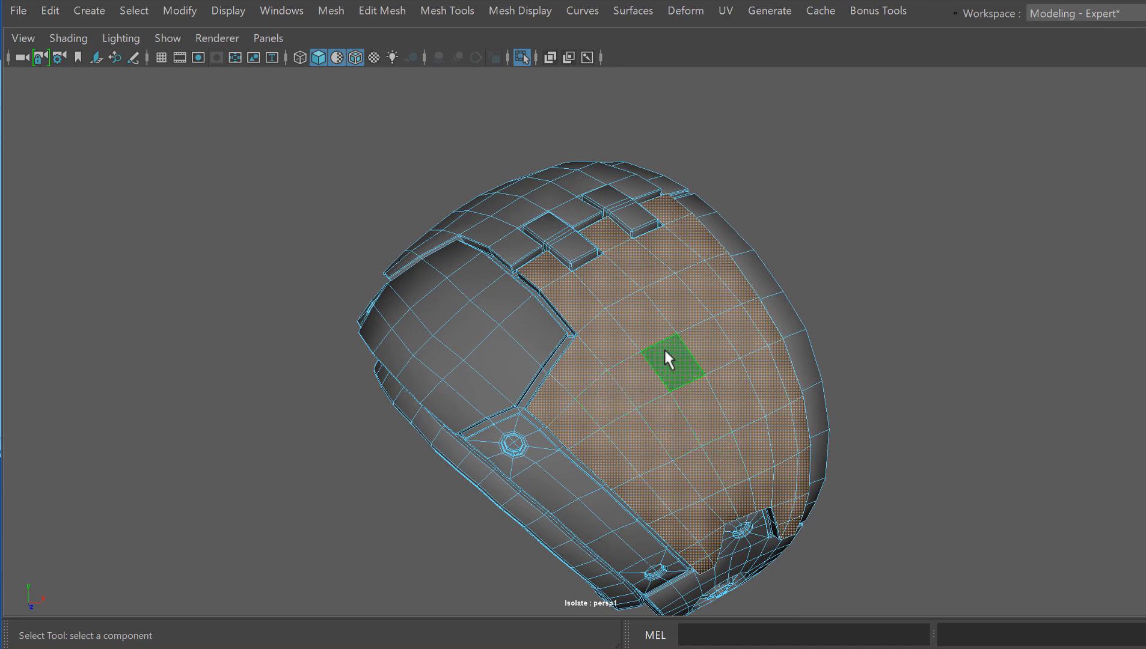
right_click(668, 358)
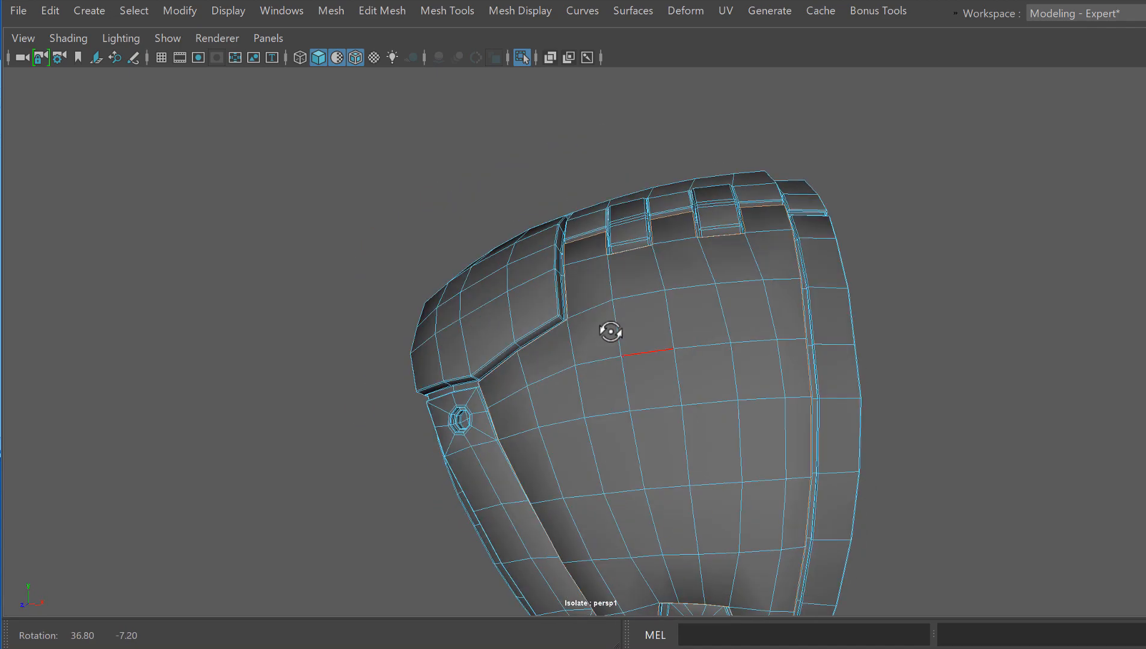
- Tumble to the helmet's side panel and select its edge perimeter
left_click_drag(610, 331, 577, 267)
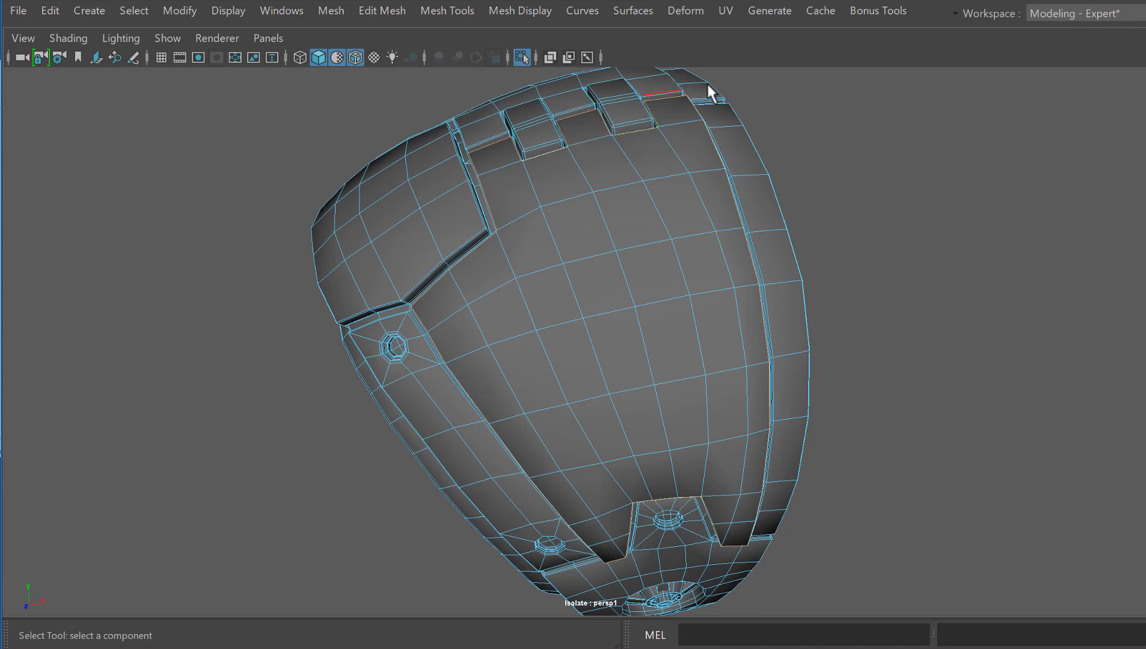
left_click_drag(709, 91, 641, 368)
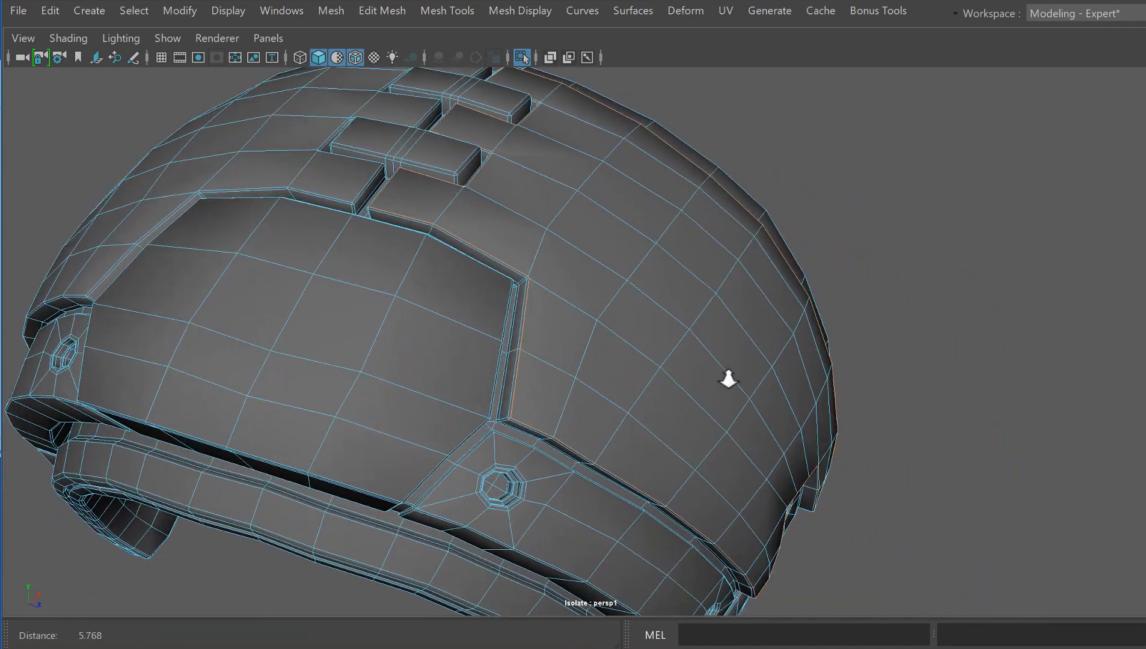
left_click_drag(729, 380, 613, 348)
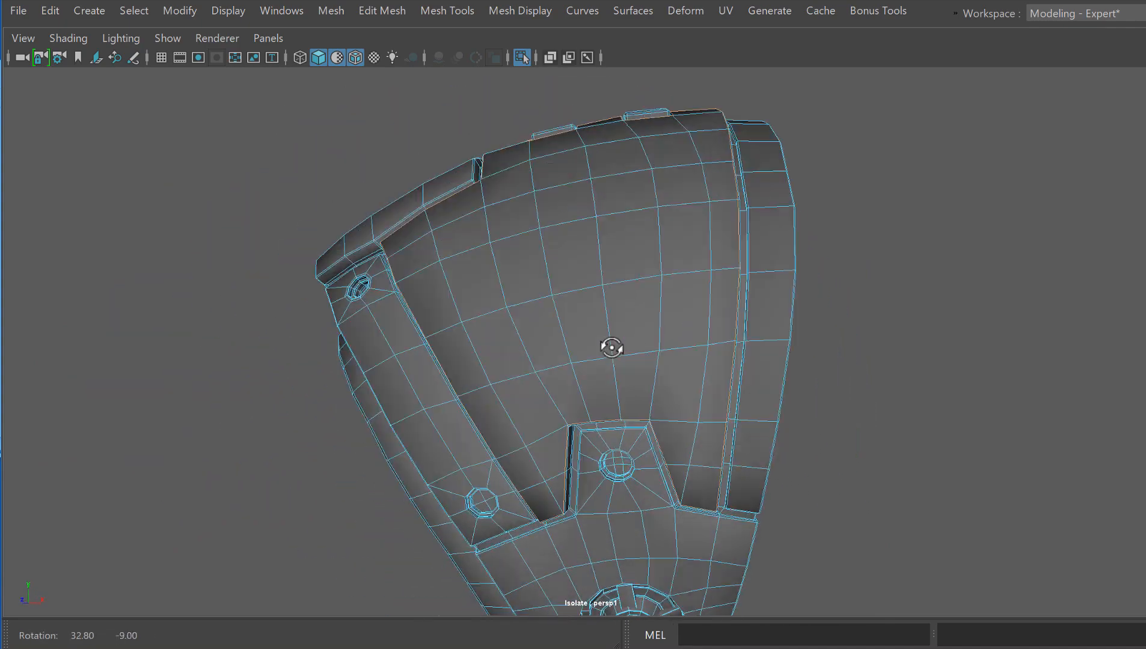
left_click_drag(613, 348, 590, 410)
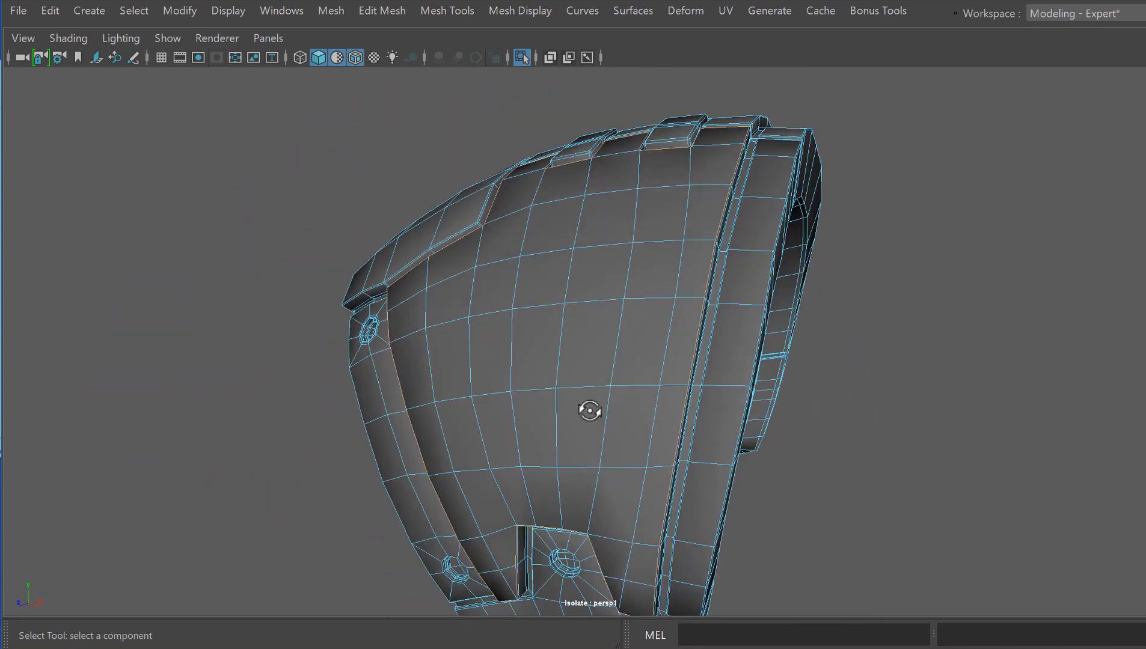
left_click(592, 427)
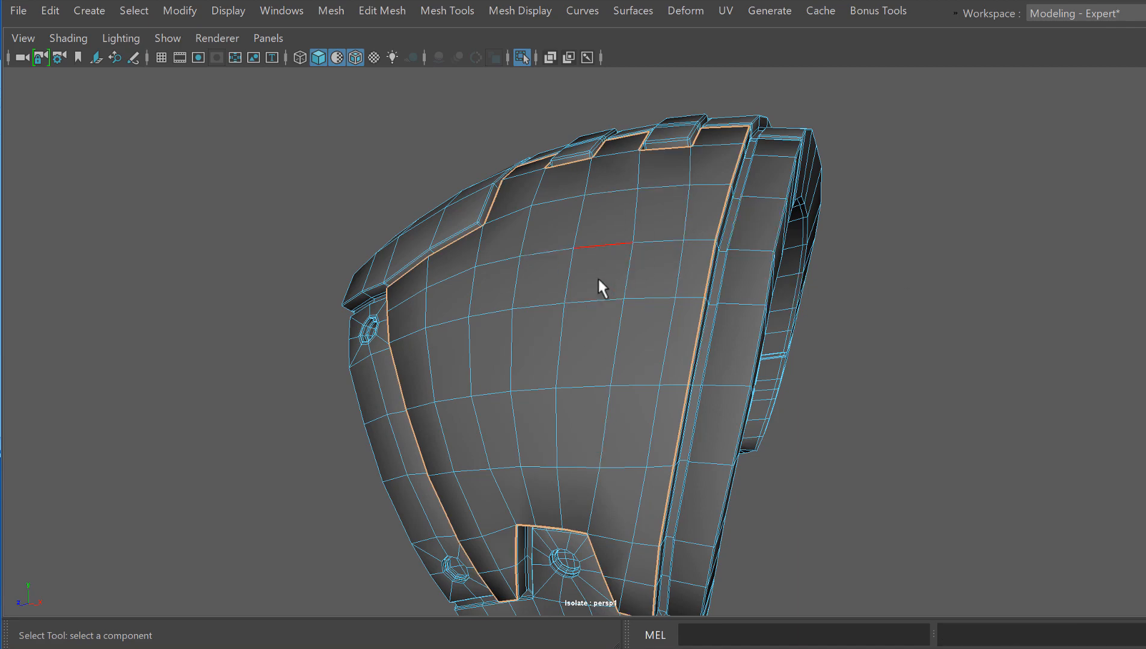
left_click(598, 285)
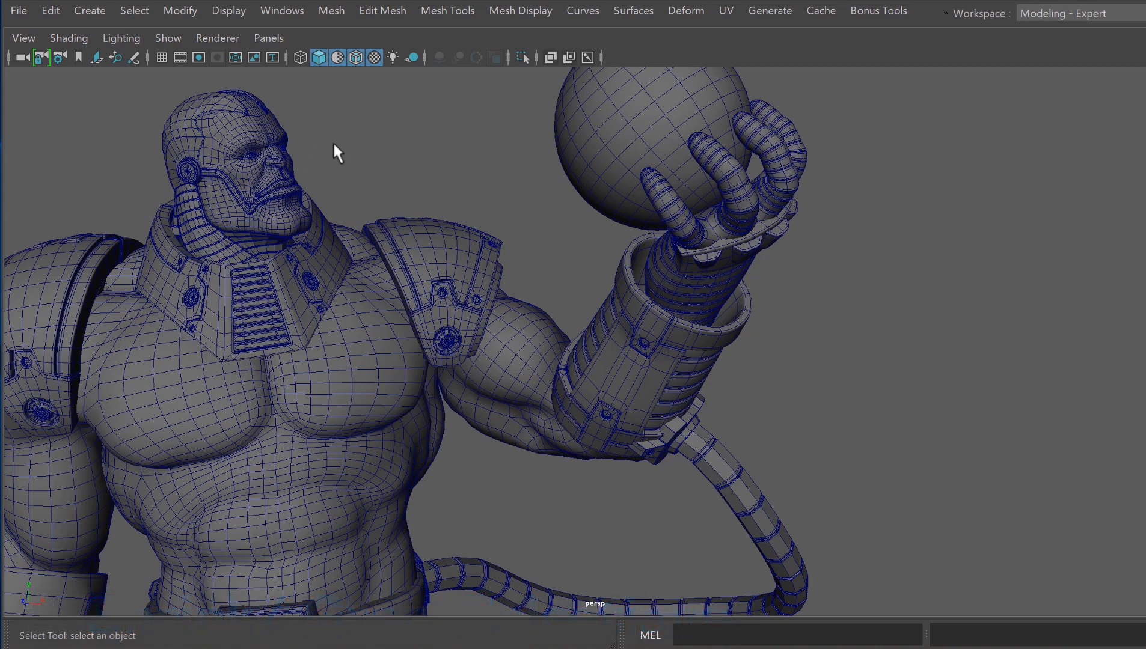
- Open the Select menu to review Grow and Shrink, then close it
left_click(133, 10)
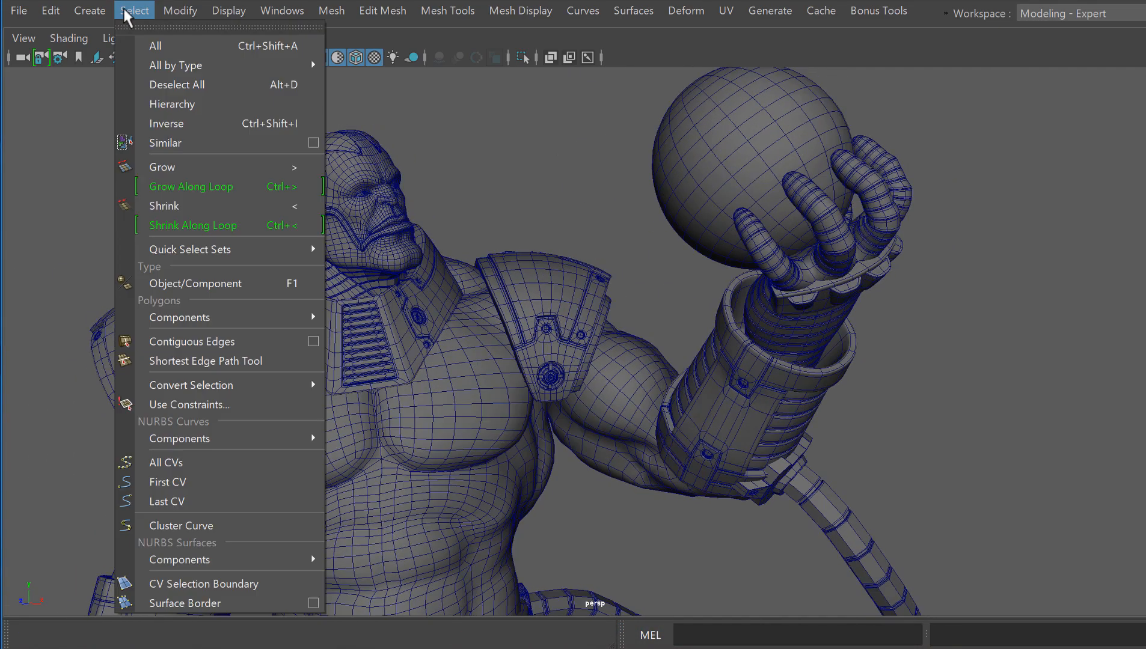
mouse_move(188, 249)
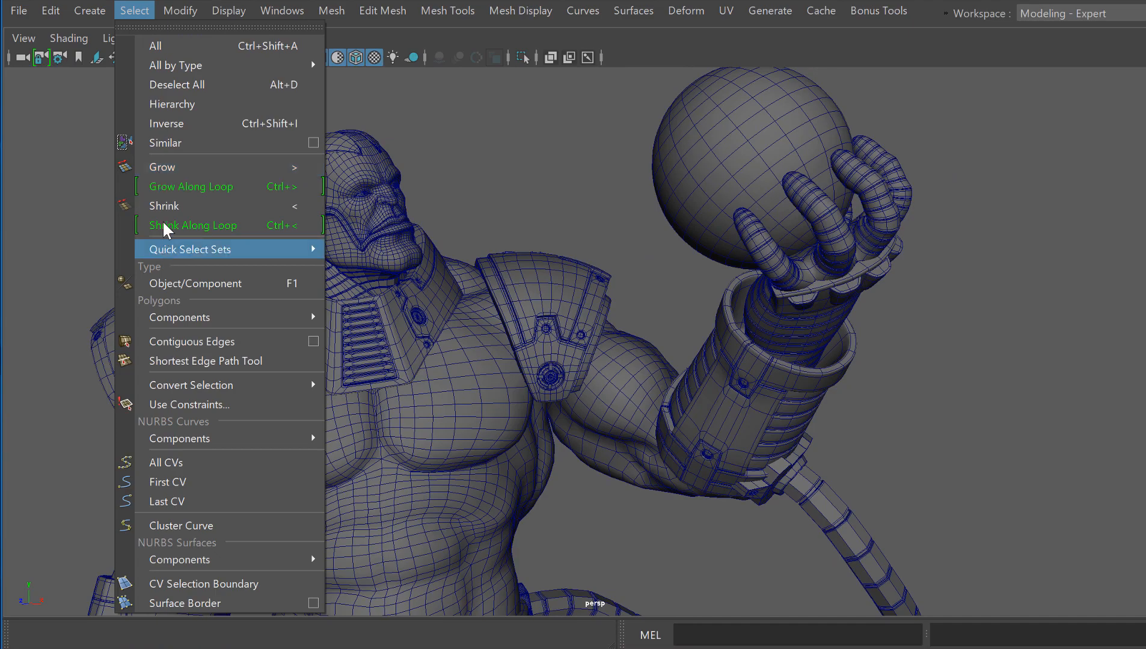
left_click(475, 208)
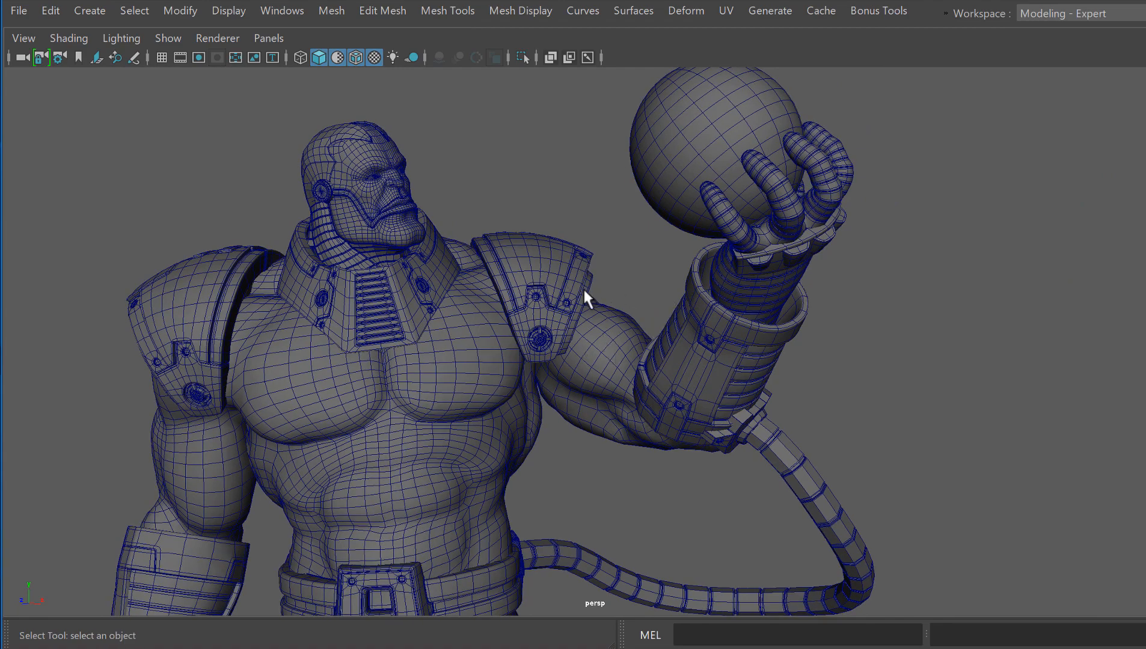
mouse_move(750, 390)
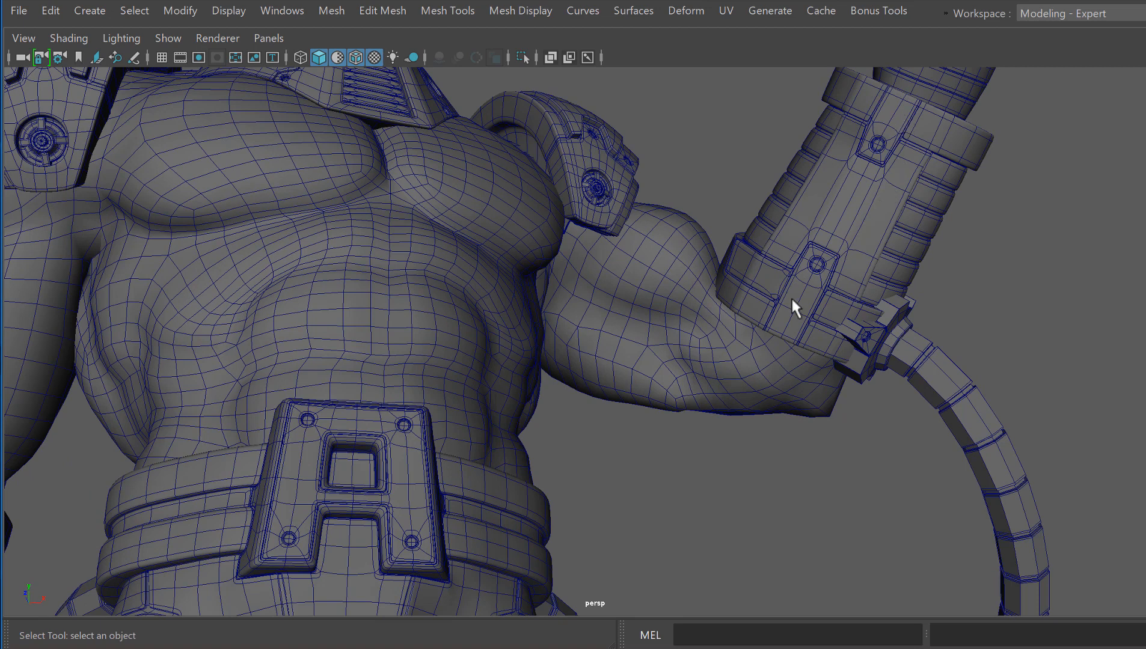
mouse_move(693, 335)
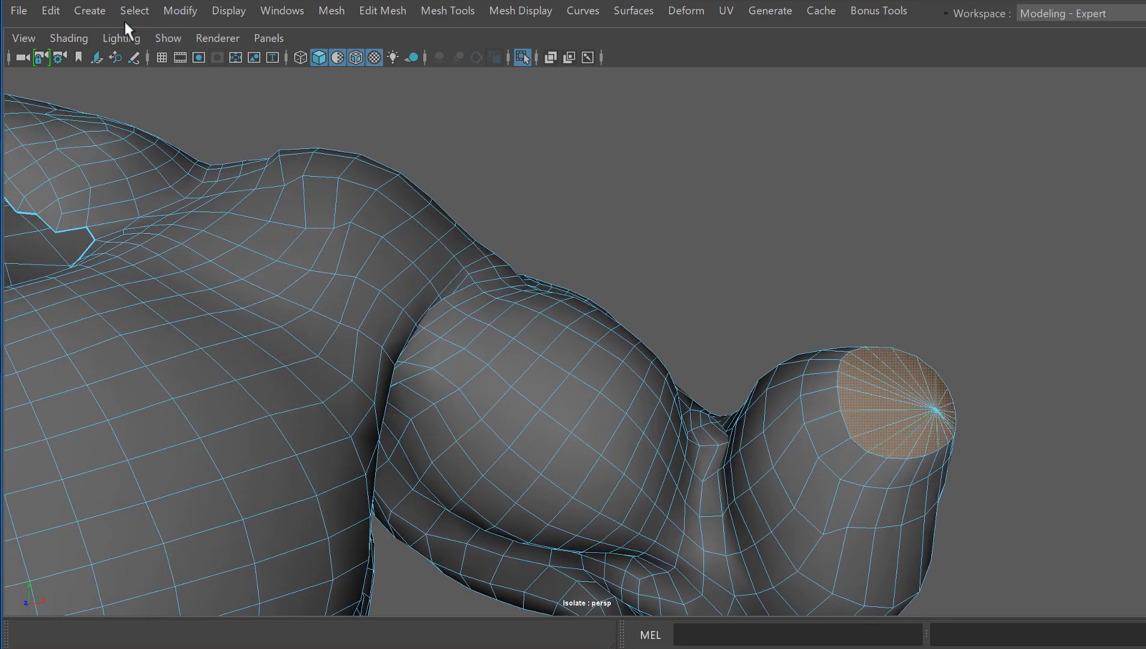
- Grow the wrist-cap face selection up the forearm and orbit to check it
left_click(133, 10)
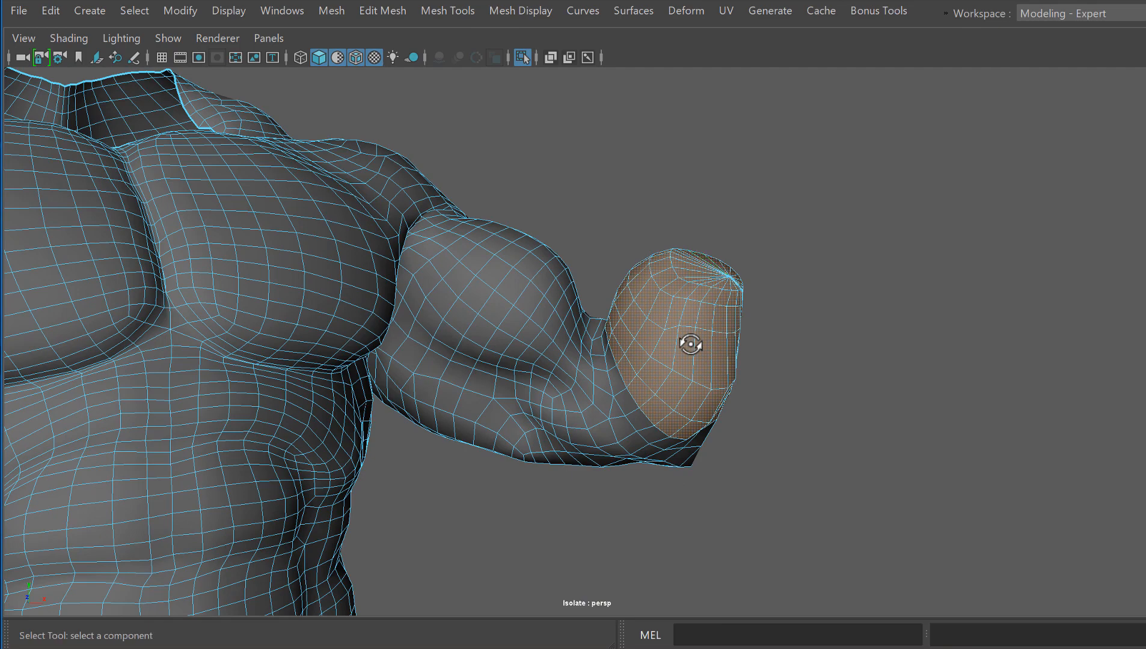
left_click_drag(691, 347, 650, 406)
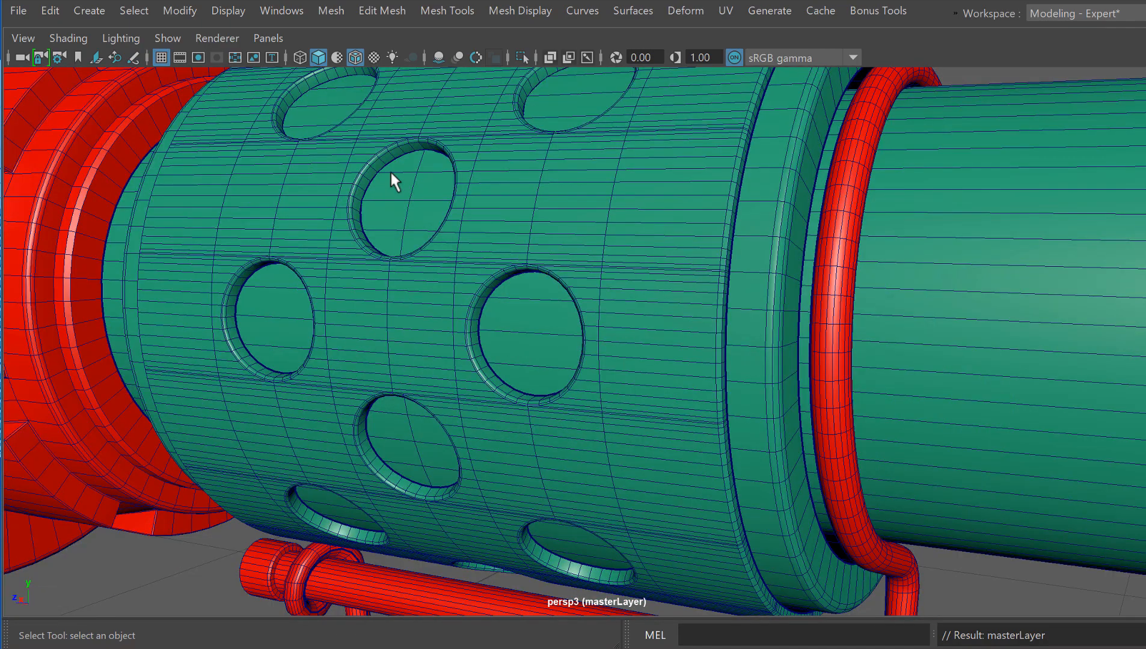
mouse_move(459, 307)
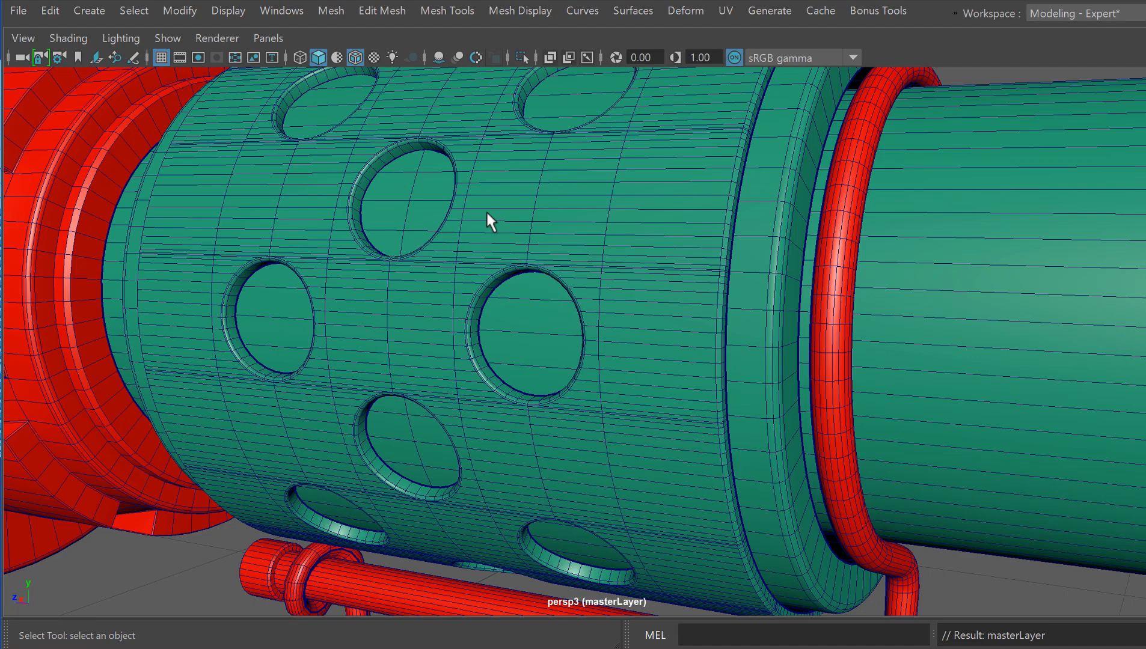
mouse_move(507, 223)
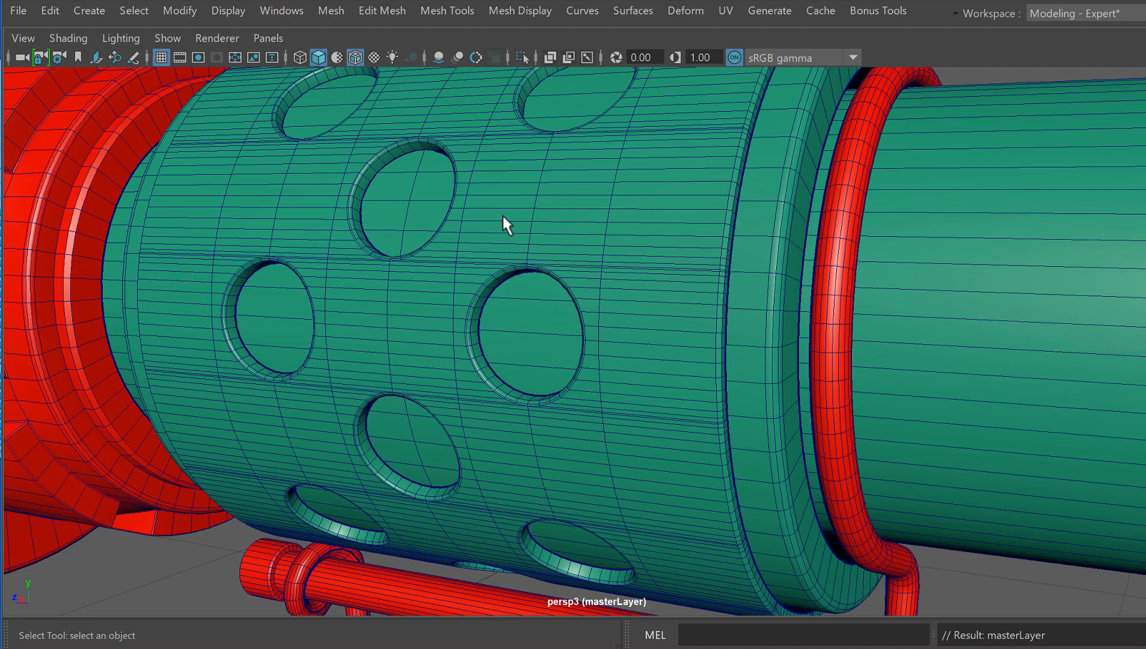
- Select the green holed cylinder to isolate it in the viewport
left_click(521, 58)
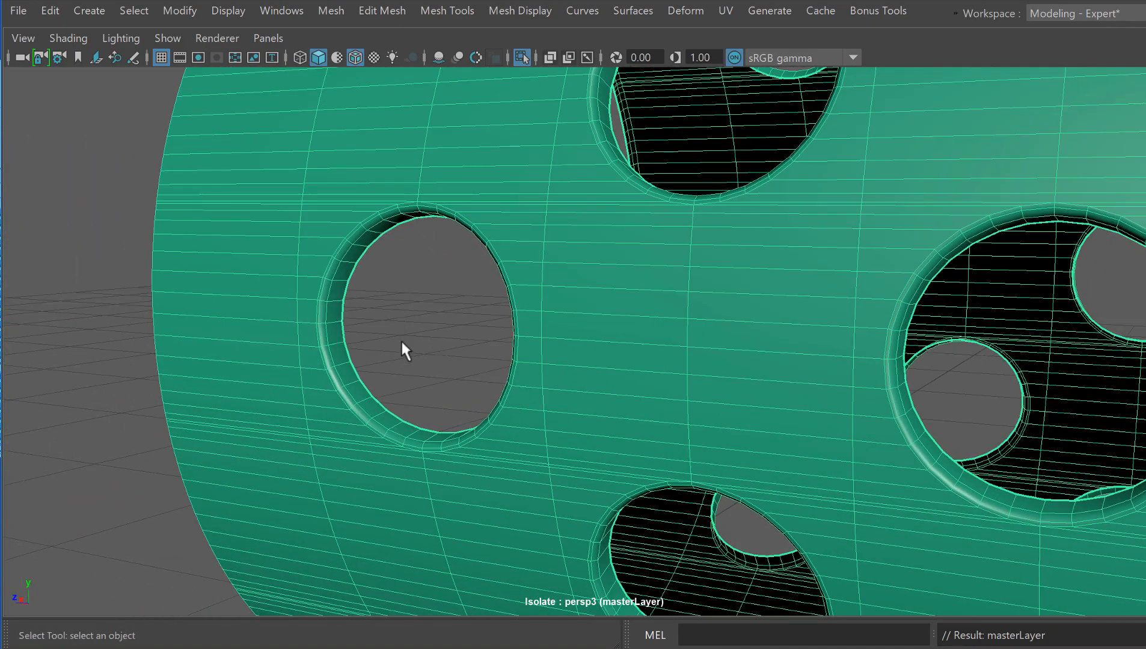
- Select one hole's inner ring, extend it with Select Similar, and orbit to verify
left_click(336, 325)
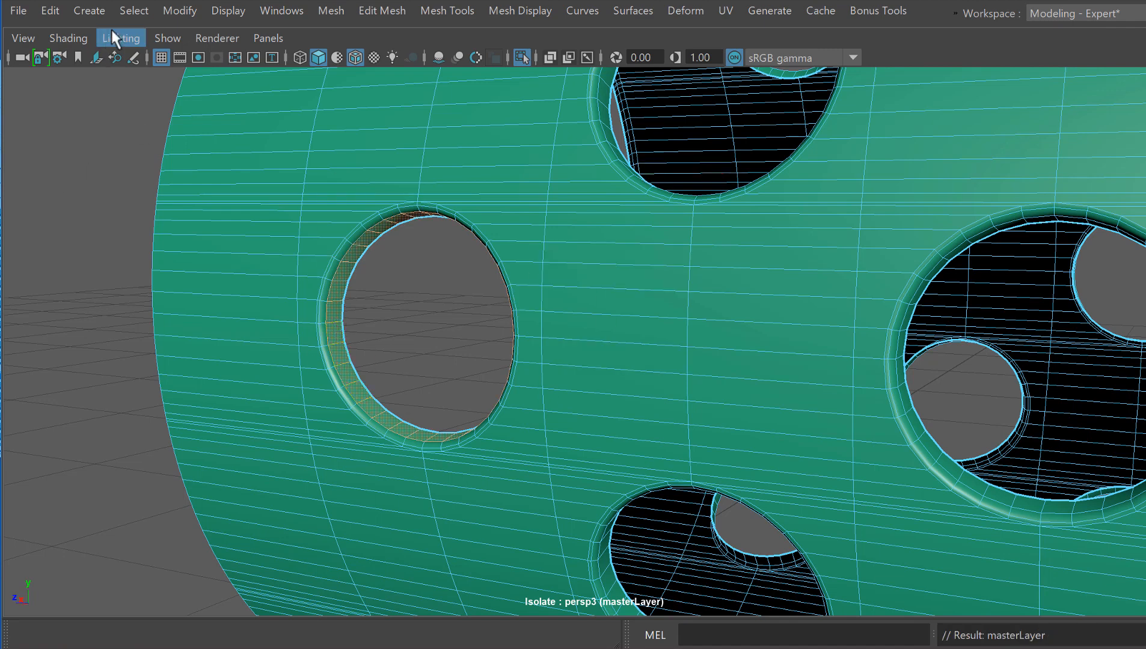
left_click(133, 10)
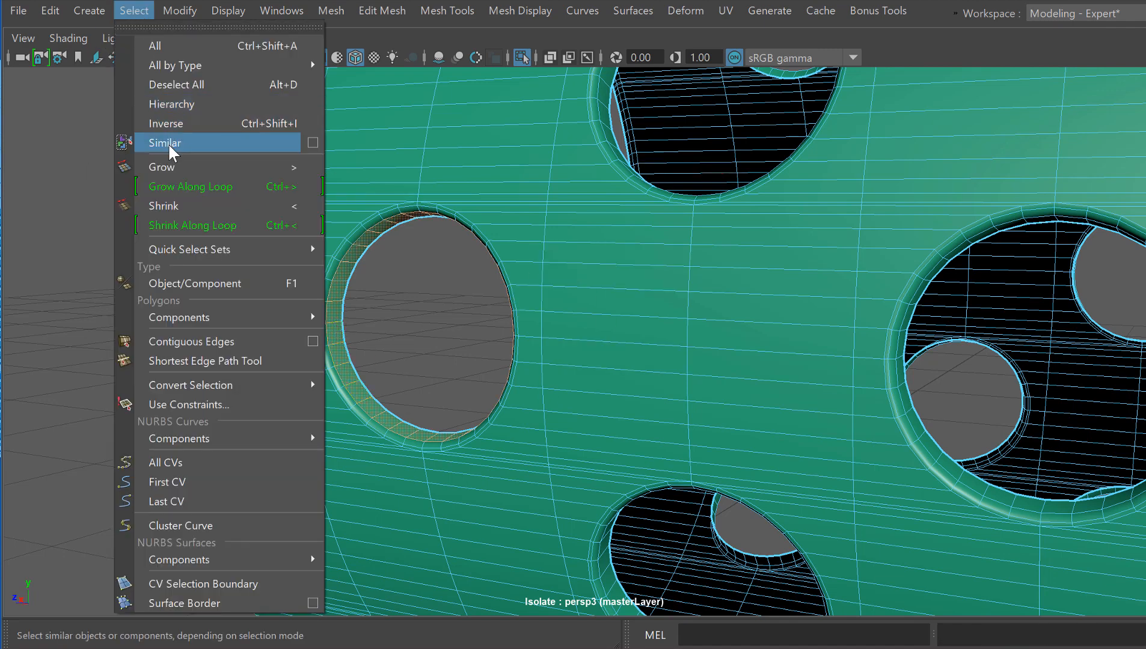
left_click(165, 142)
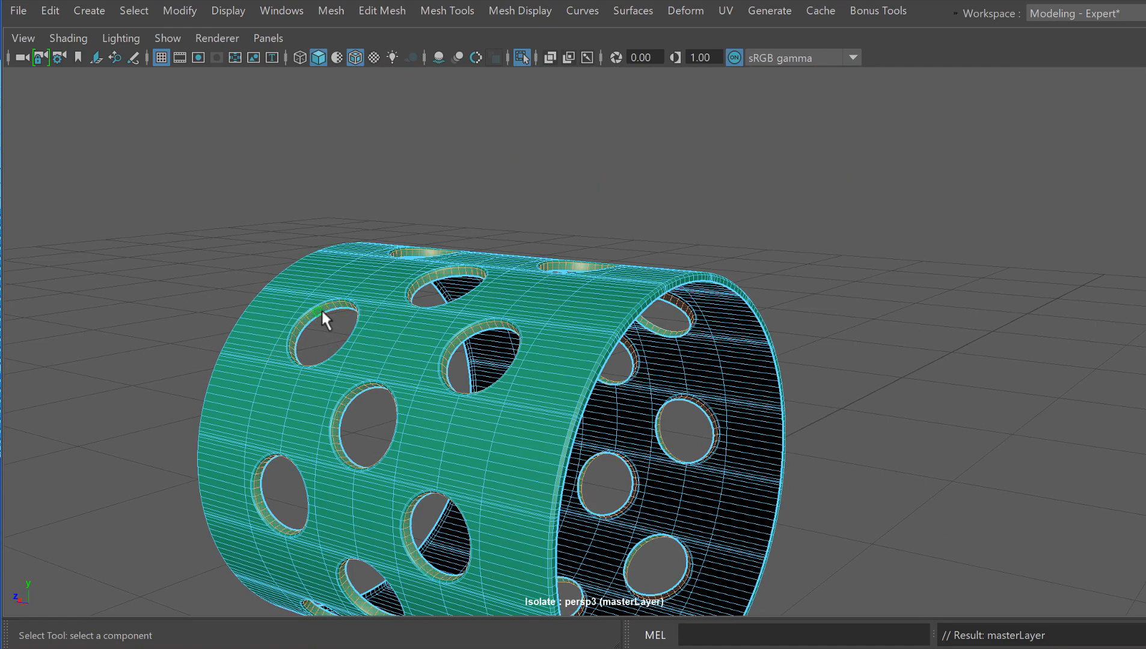
mouse_move(549, 199)
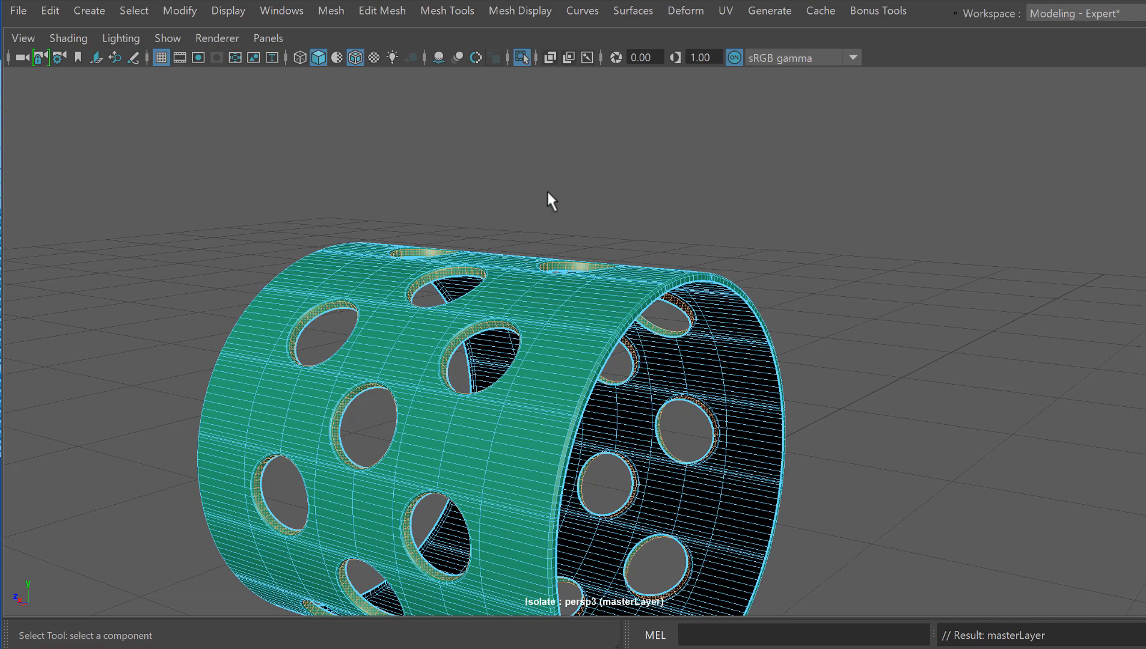
left_click_drag(551, 201, 502, 254)
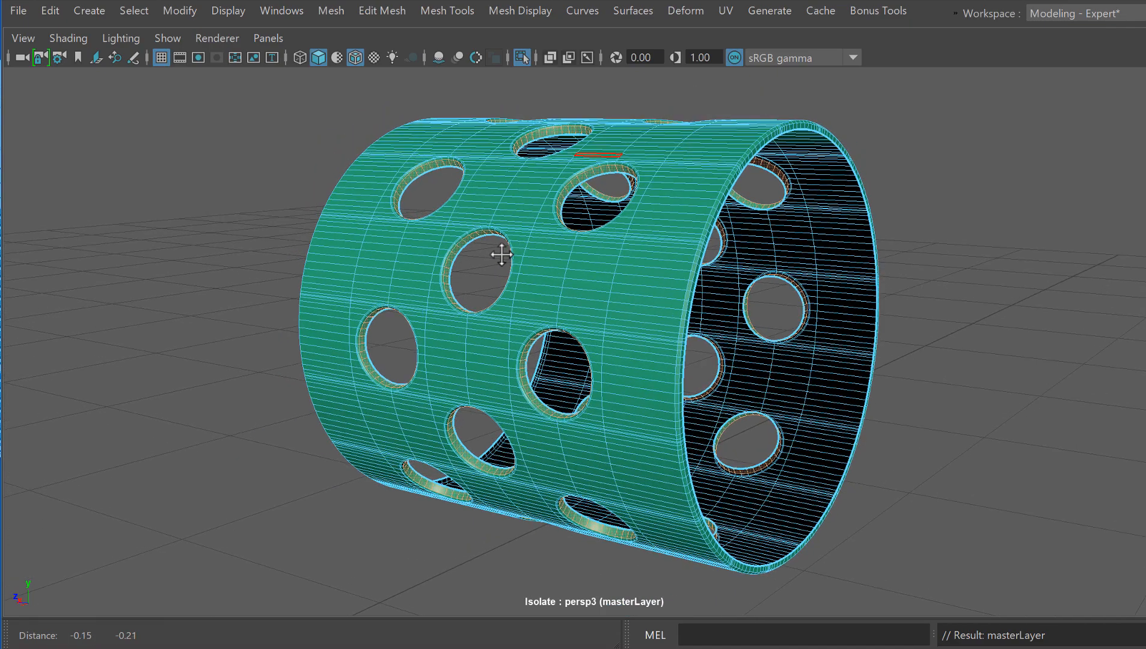